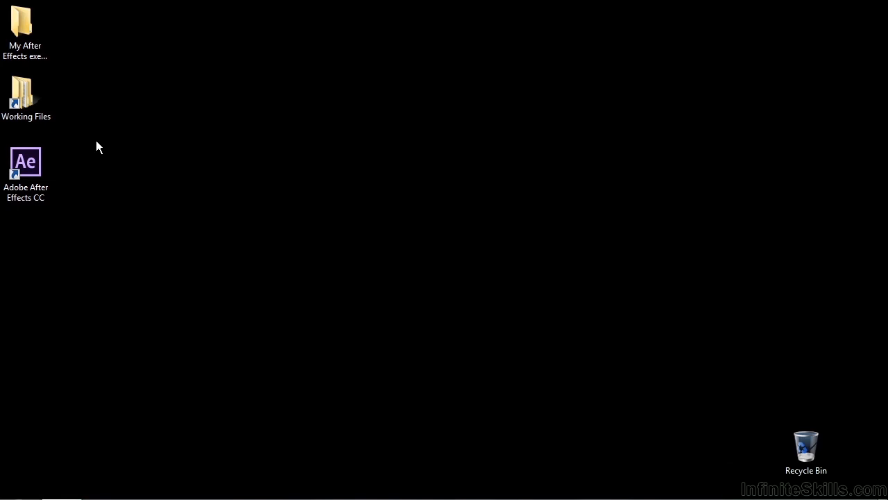
Step: Open warp-stabilizer.aep from Working Files > After Effects projects in Windows Explorer
double_click(26, 94)
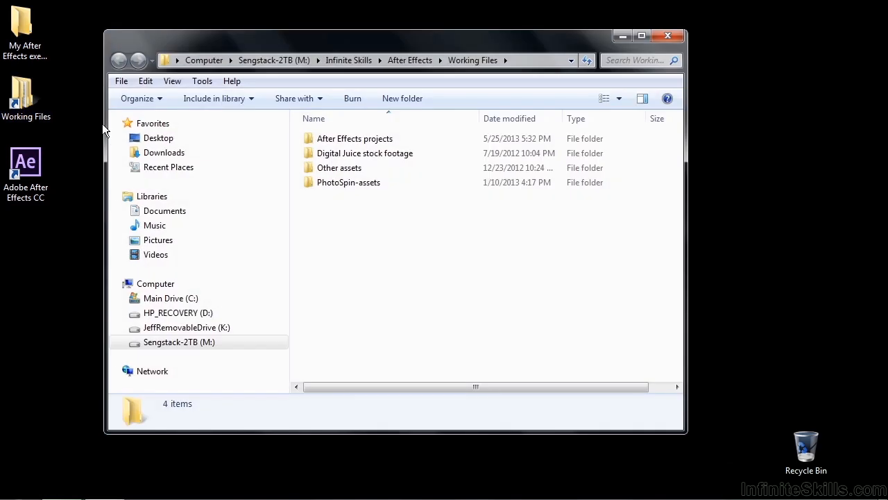
double_click(354, 138)
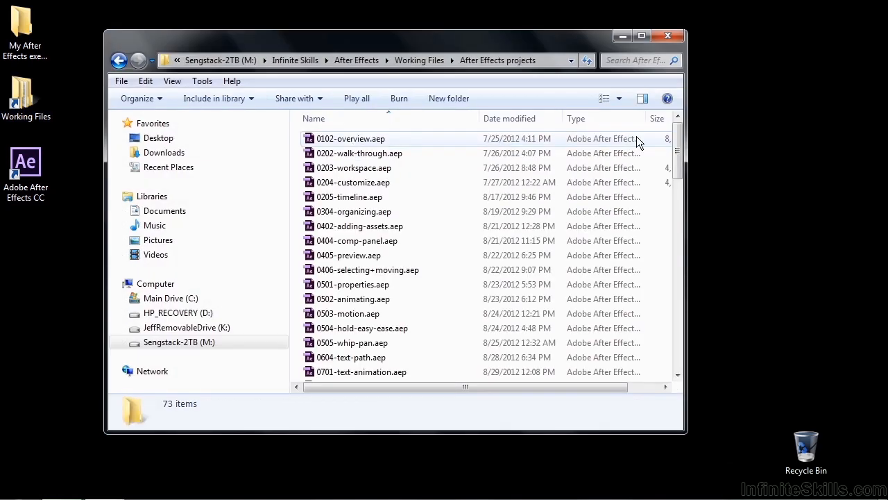
scroll(down, 3)
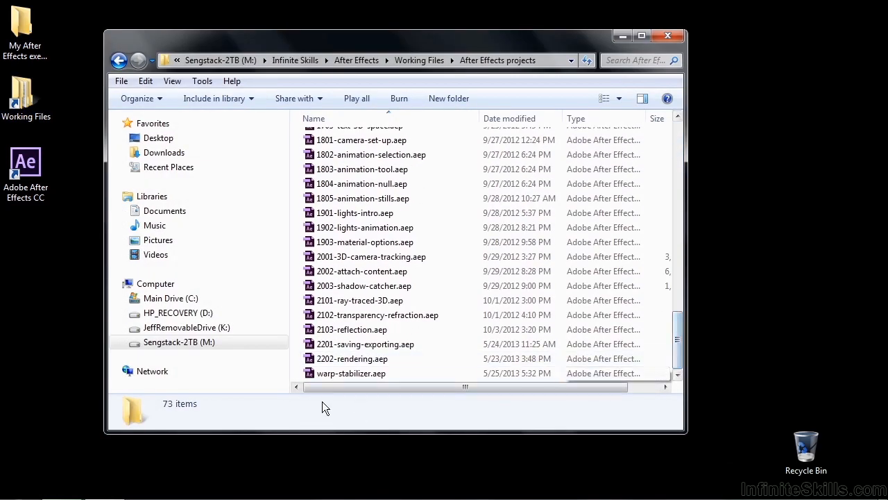
click(351, 373)
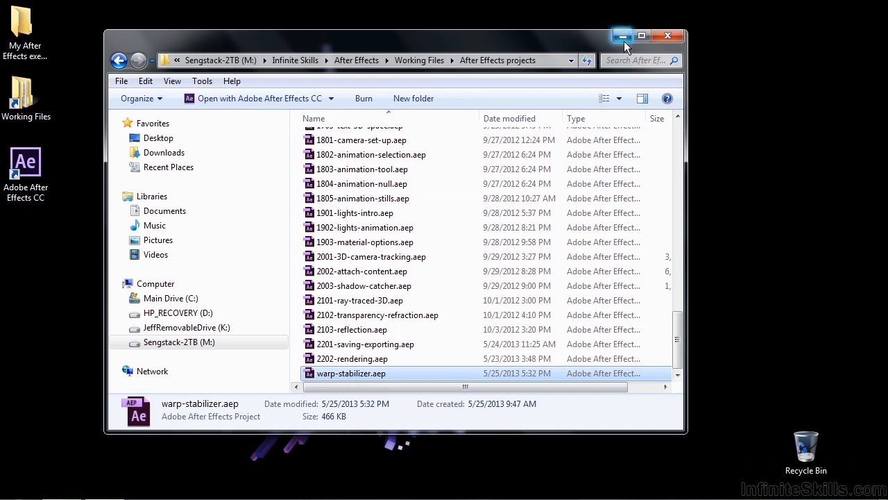
double_click(352, 373)
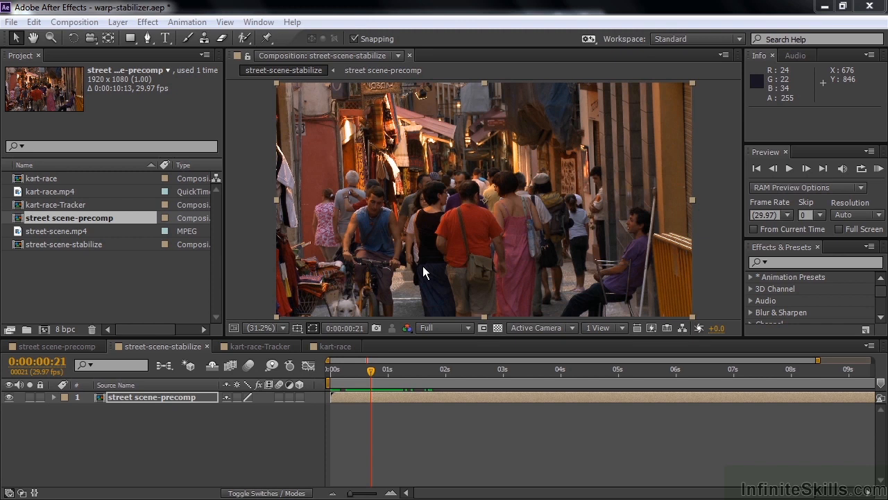
mouse_move(372, 375)
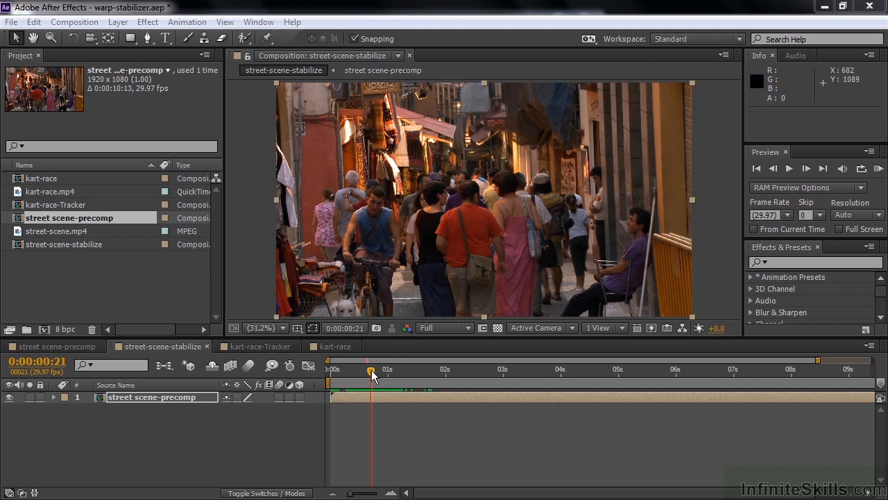
drag(371, 373, 378, 372)
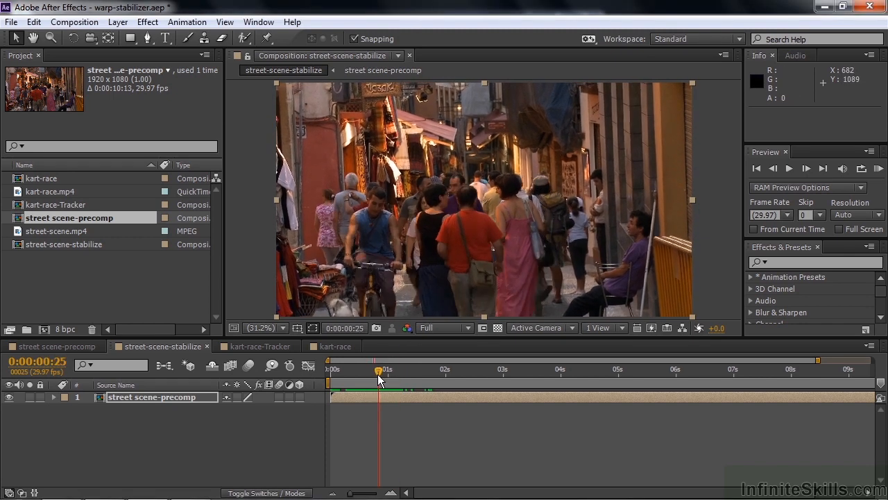
drag(378, 368, 371, 369)
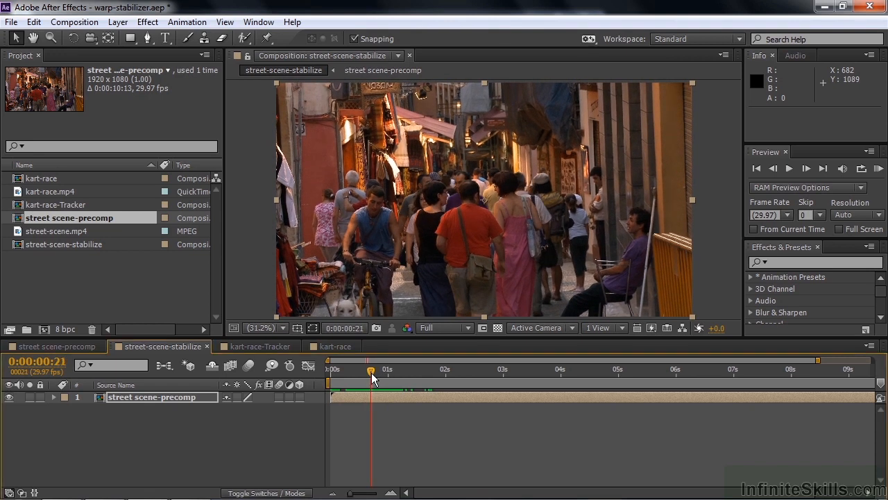
mouse_move(371, 382)
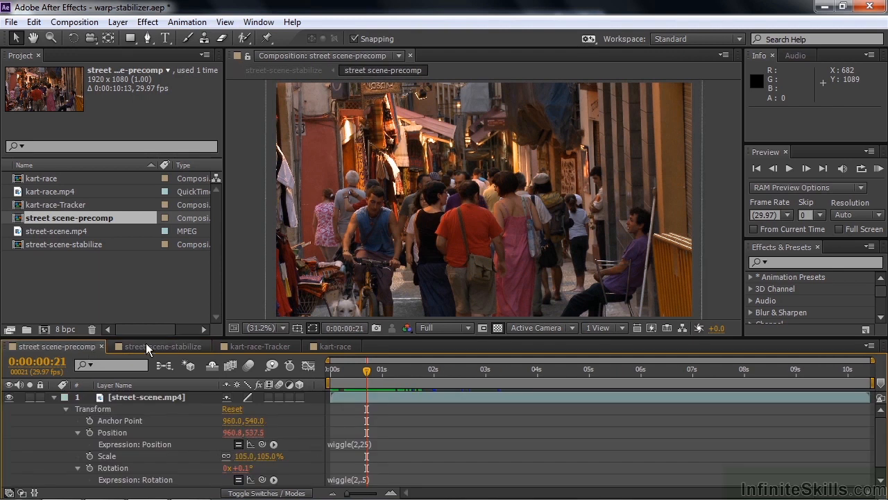
click(163, 346)
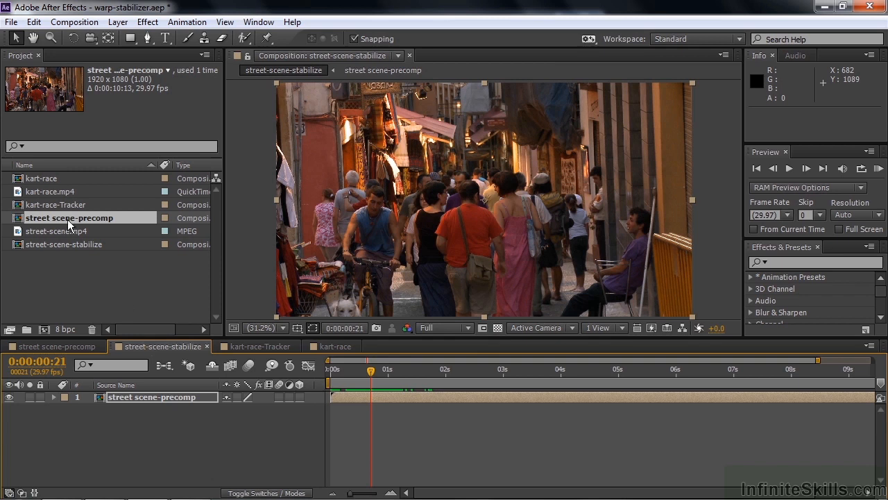
Step: Show the Tracker panel from the Window menu
click(259, 21)
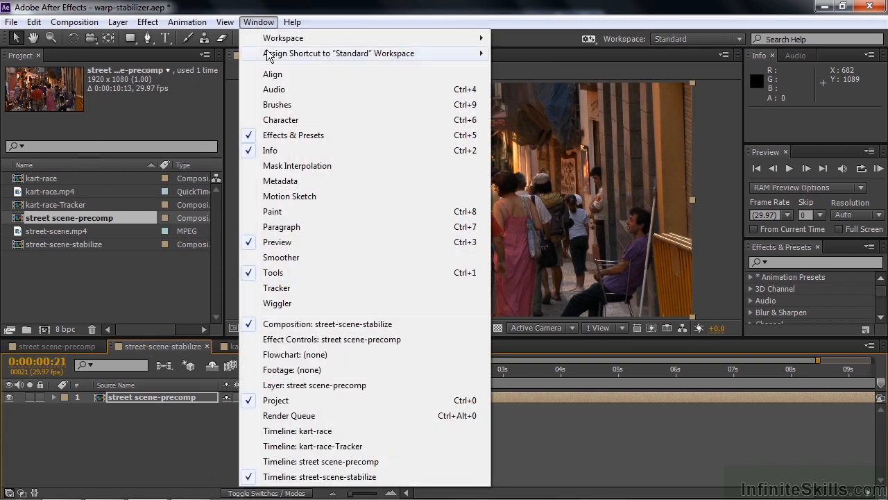
click(276, 287)
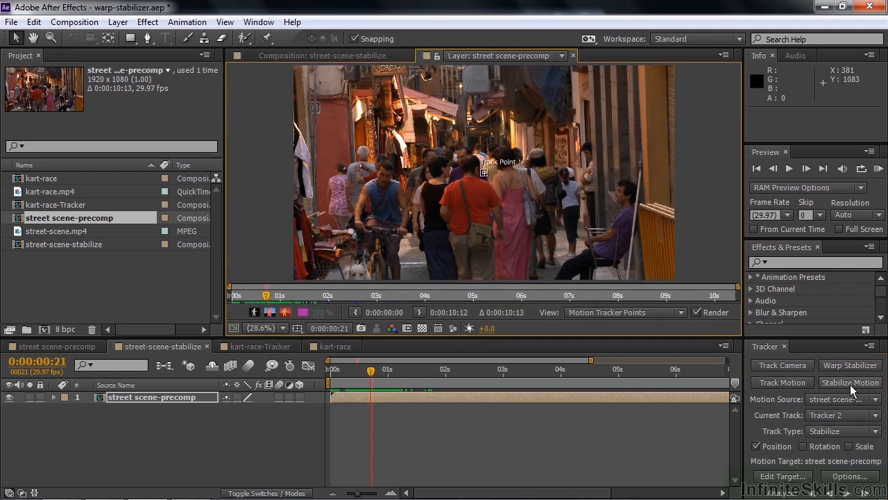
mouse_move(484, 185)
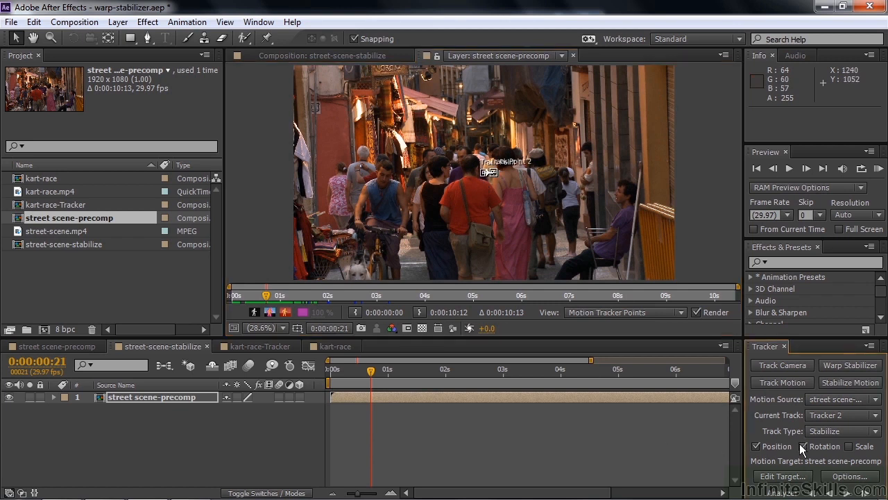
mouse_move(546, 210)
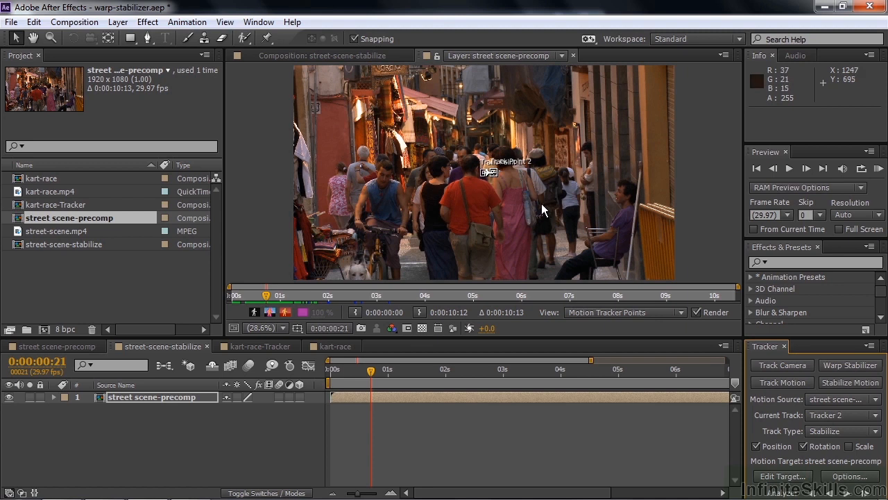
mouse_move(453, 128)
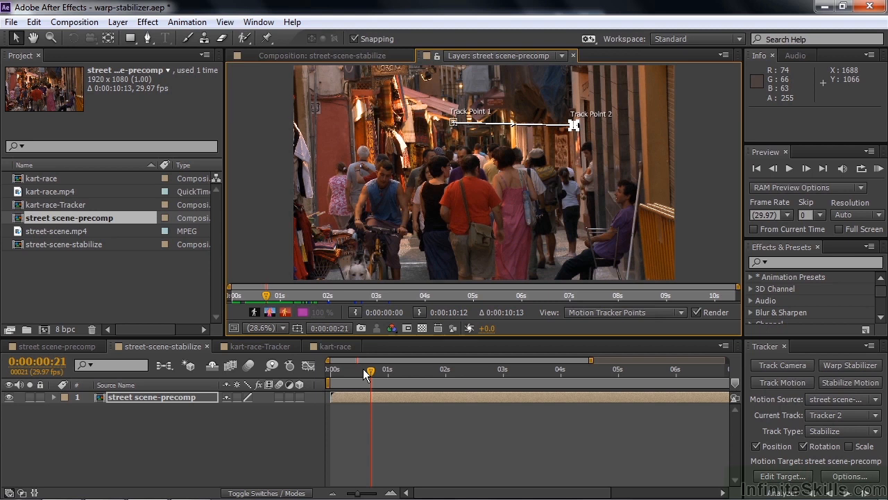
mouse_move(741, 57)
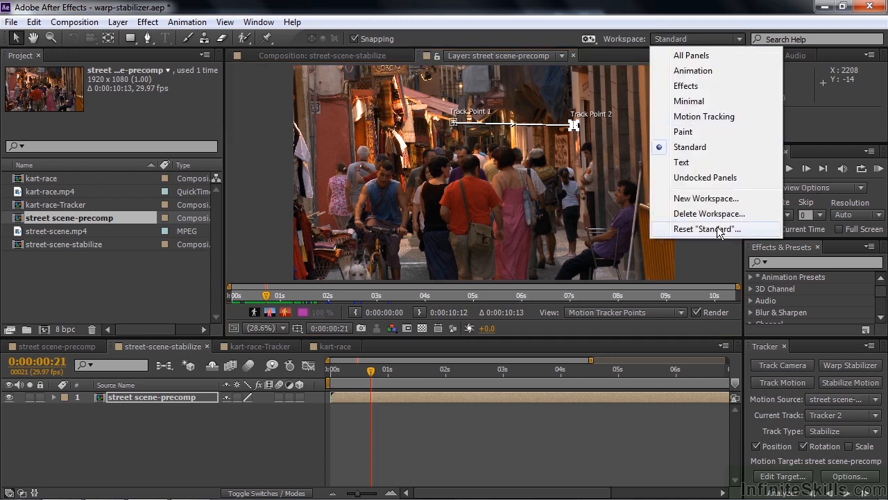
Step: Reset the Standard workspace and reopen the Tracker panel
click(706, 228)
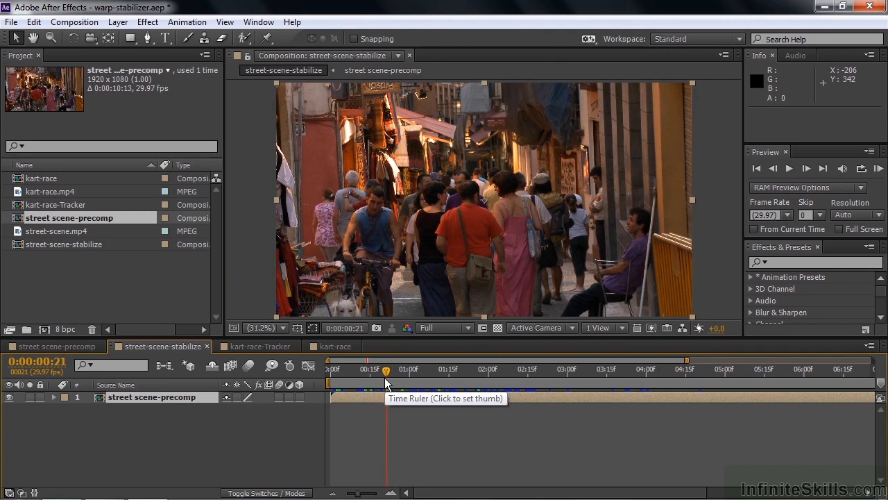
mouse_move(770, 267)
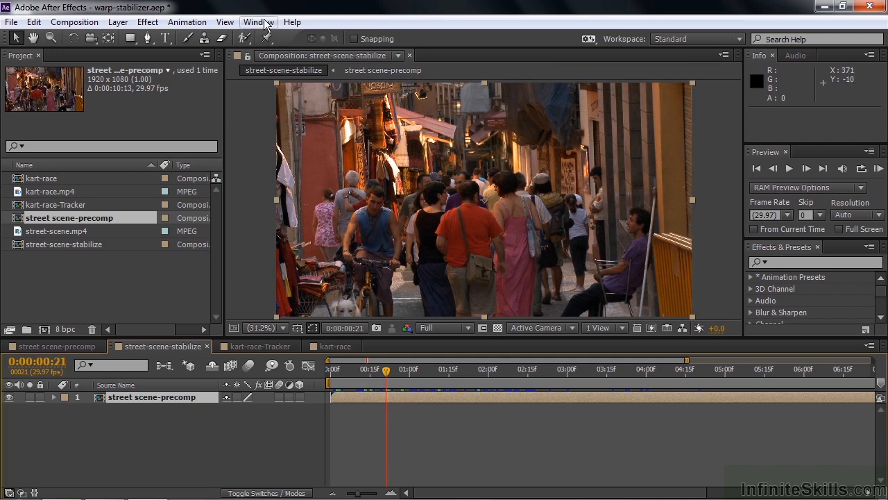
click(258, 22)
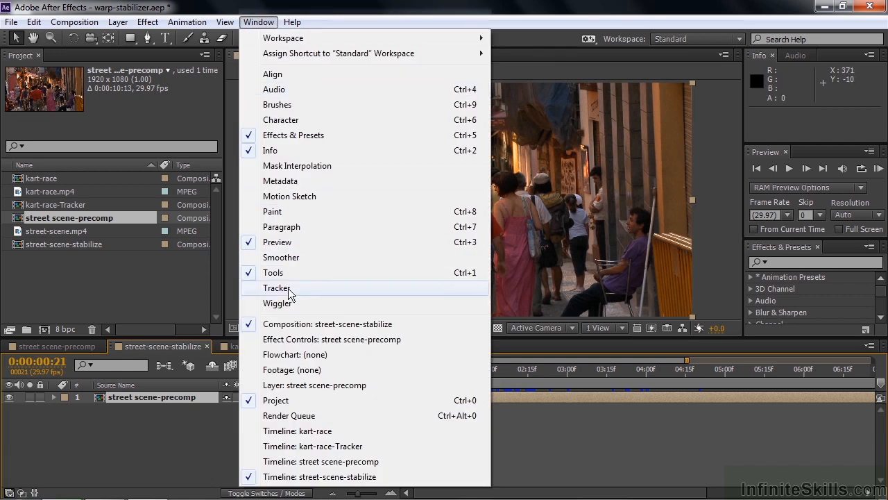
click(277, 287)
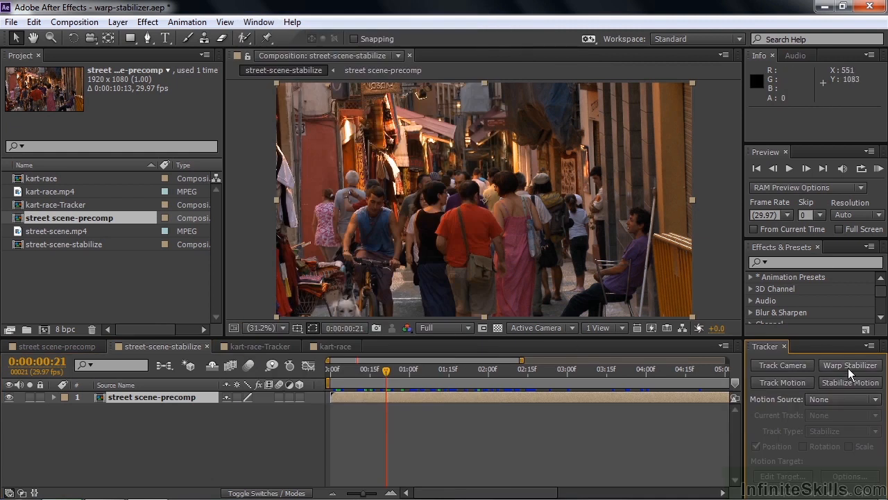
mouse_move(797, 354)
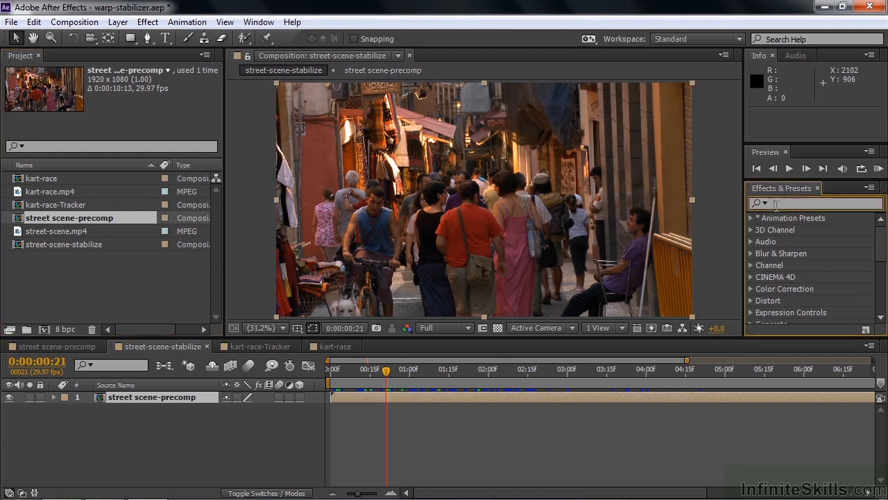
Step: Search Effects & Presets for 'warp' to find Warp Stabilizer VFX
text(warp)
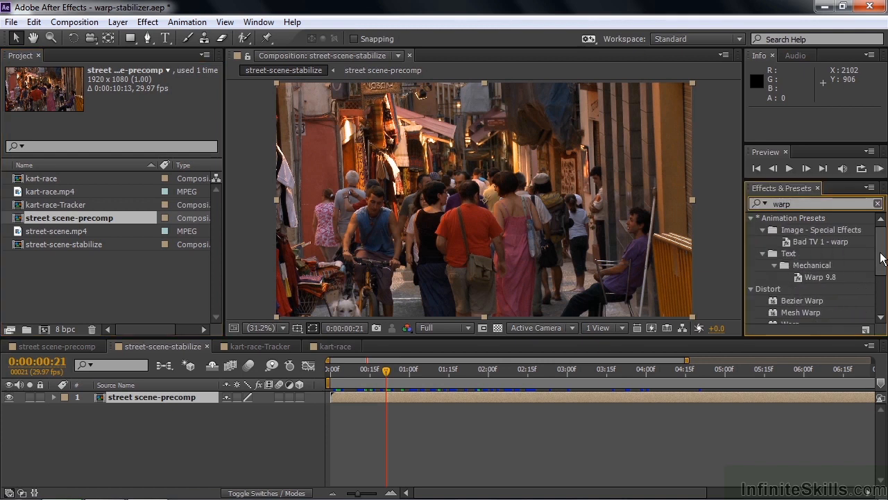
scroll(down, 3)
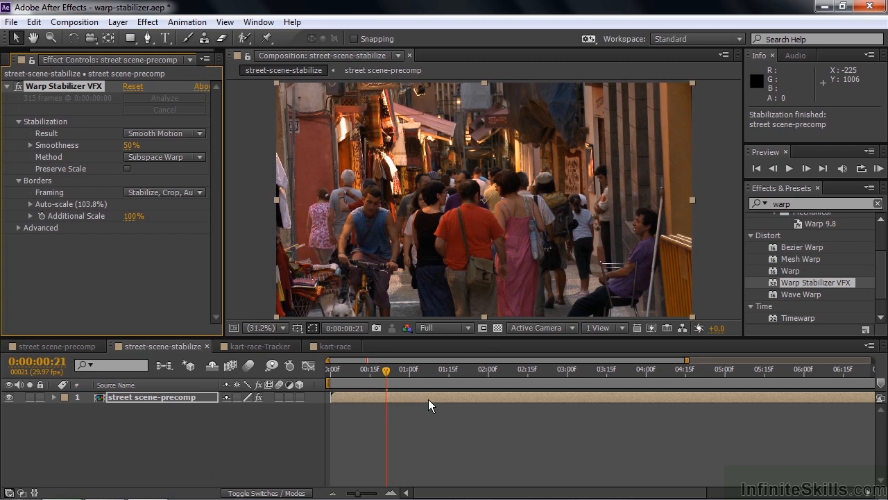
mouse_move(145, 165)
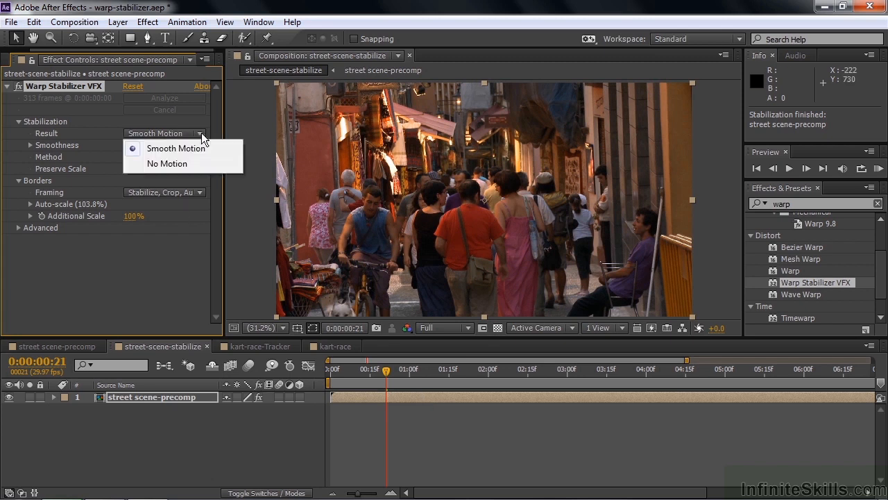
mouse_move(167, 163)
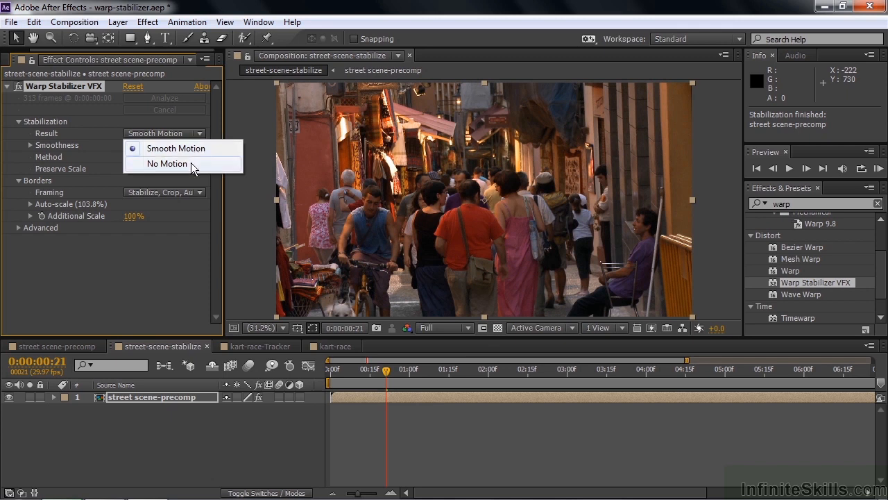
Step: Open the Warp Stabilizer VFX dropdown options in Effect Controls
click(164, 156)
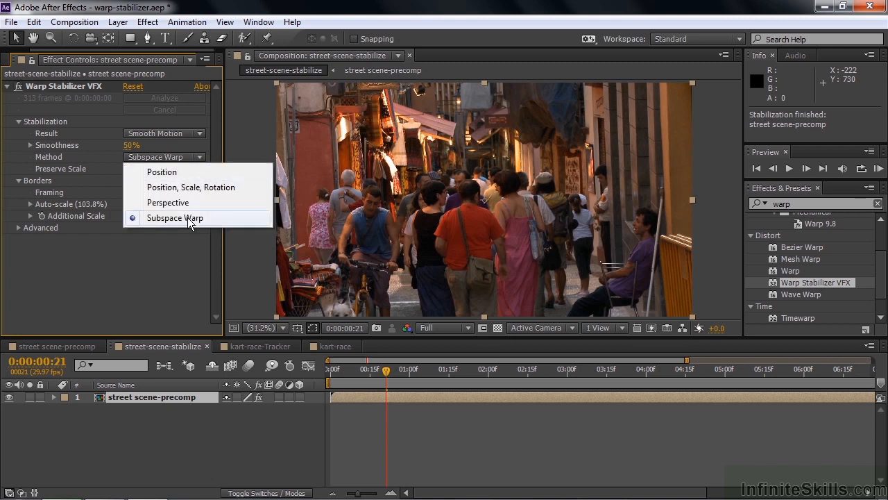
mouse_move(194, 221)
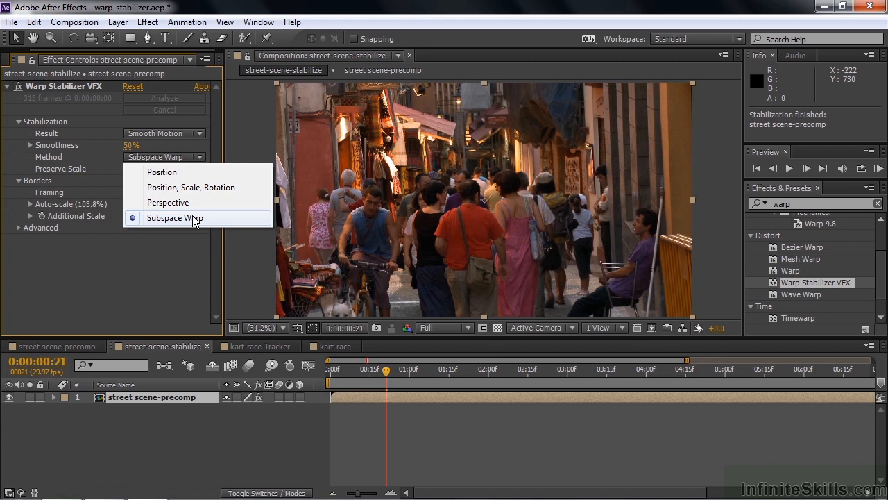
mouse_move(334, 152)
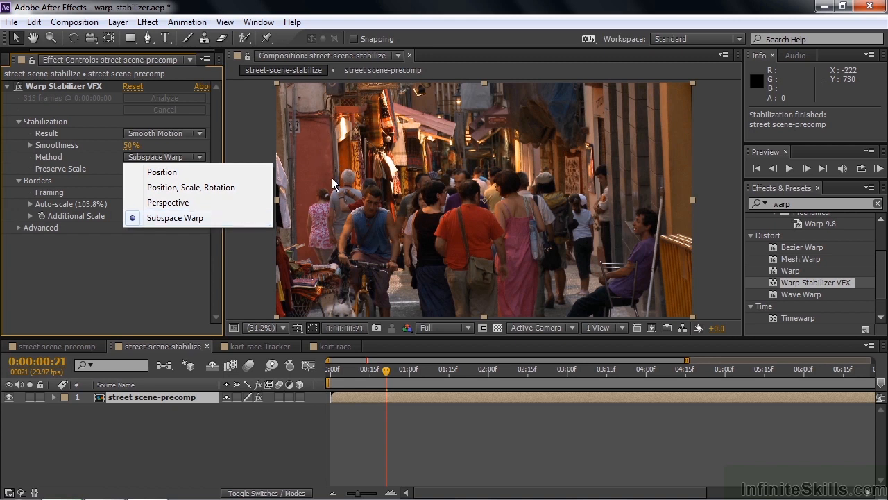
mouse_move(210, 187)
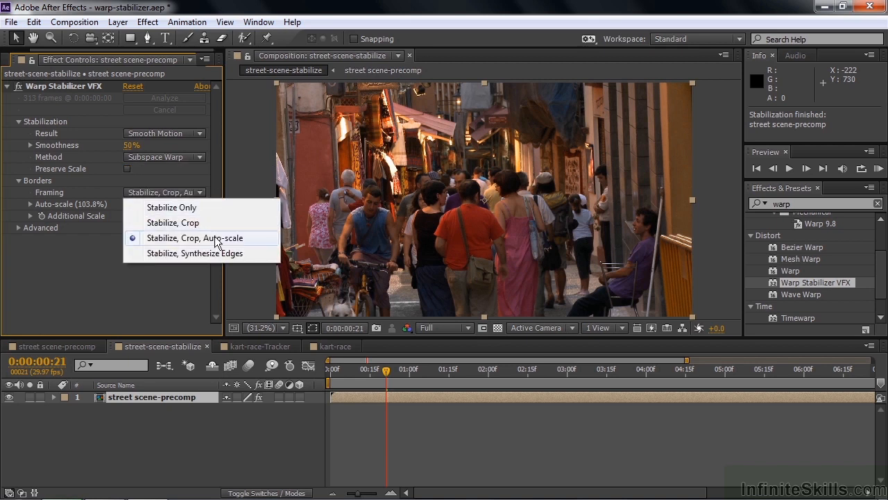
mouse_move(201, 252)
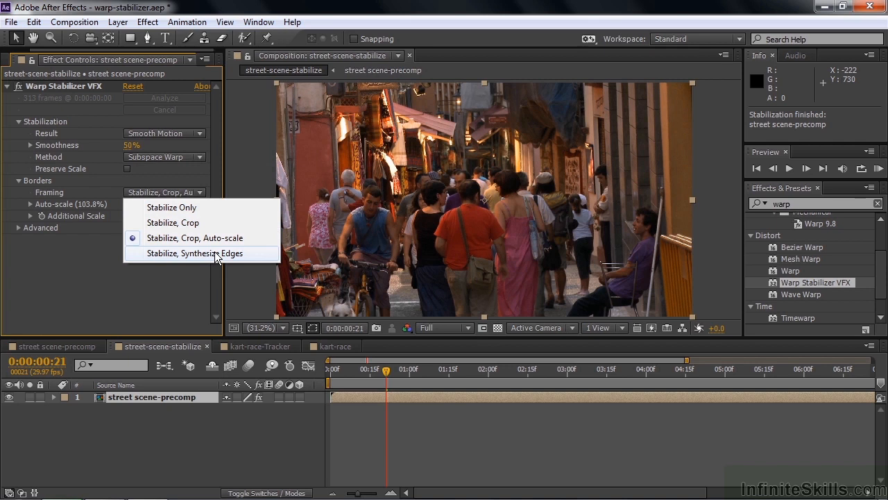
mouse_move(333, 170)
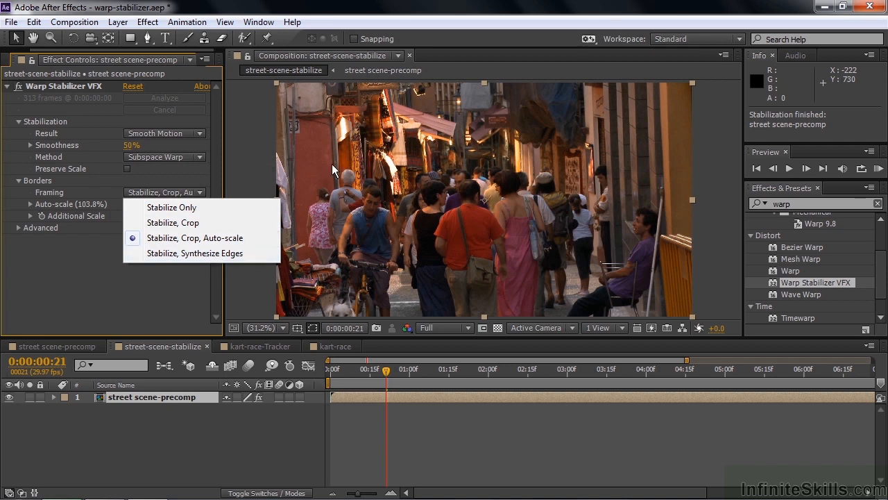
mouse_move(609, 77)
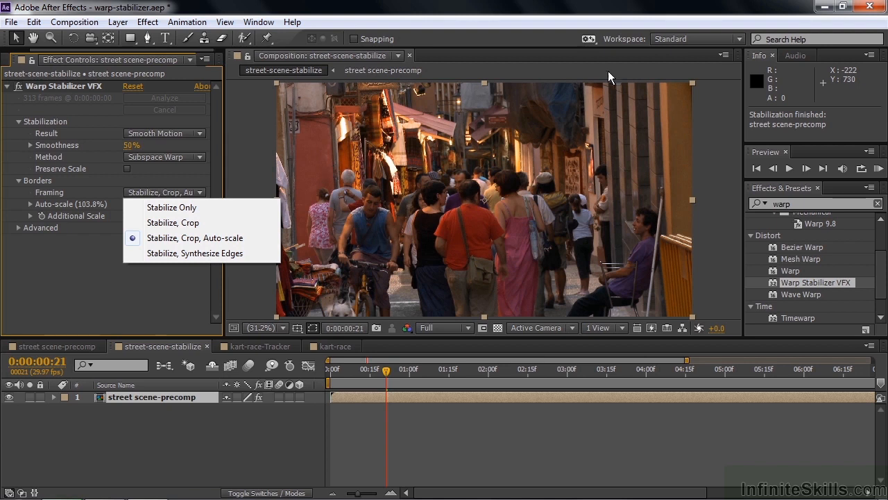
mouse_move(625, 88)
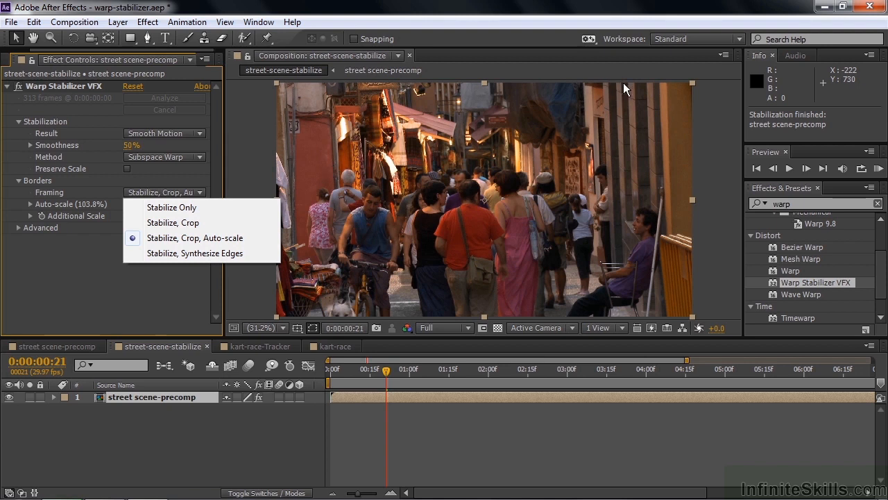
mouse_move(652, 88)
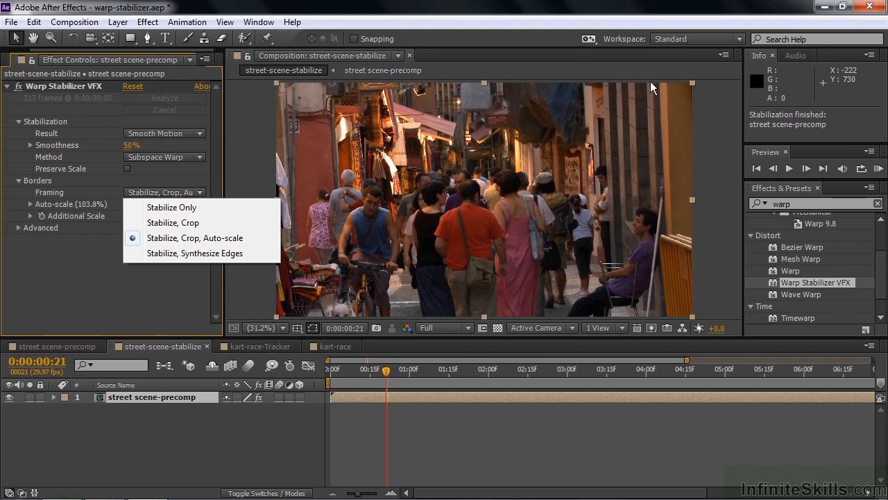
mouse_move(416, 172)
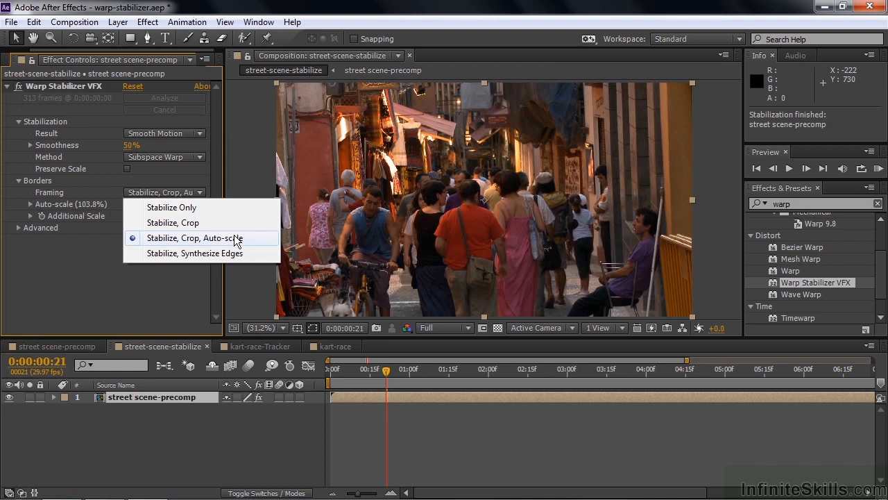
mouse_move(201, 248)
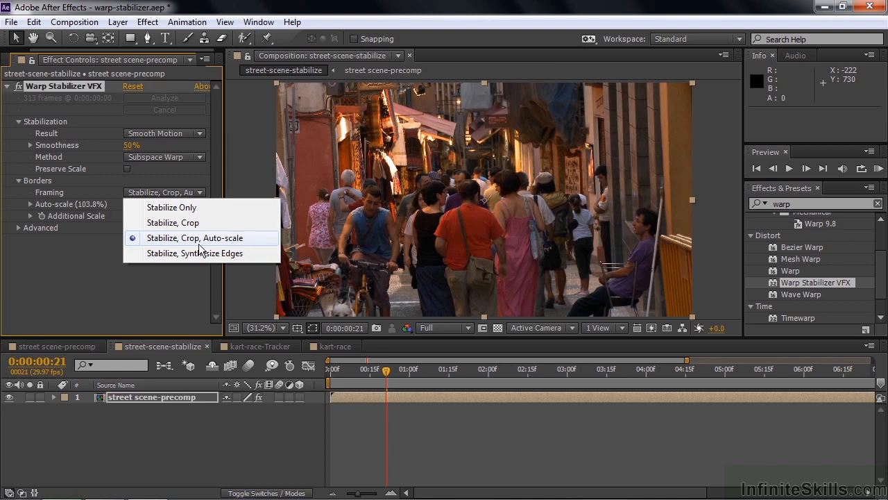
click(195, 253)
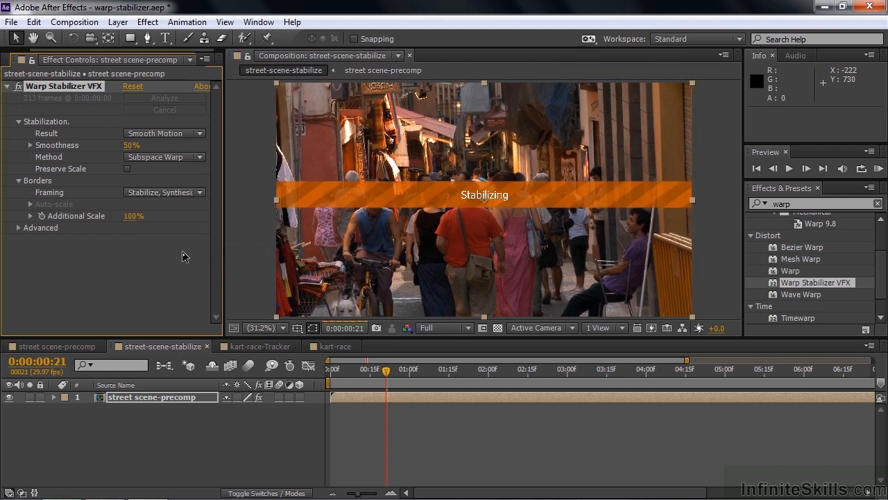
mouse_move(203, 215)
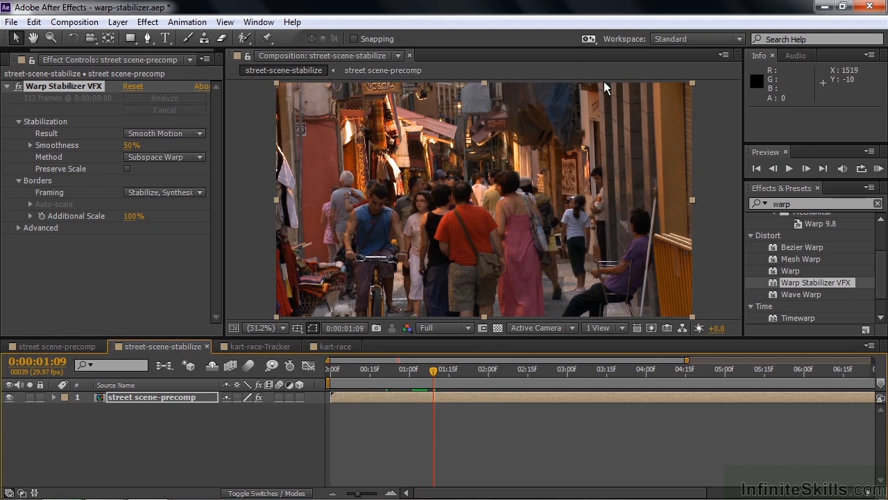
mouse_move(194, 198)
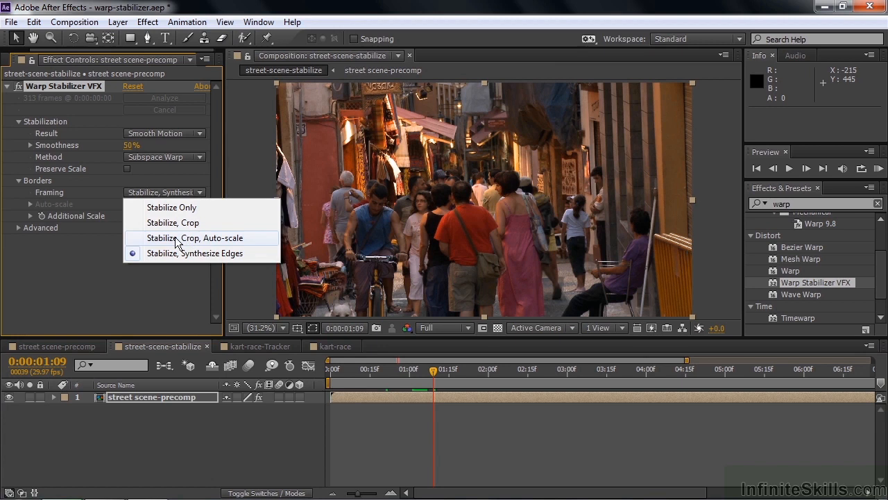
click(196, 238)
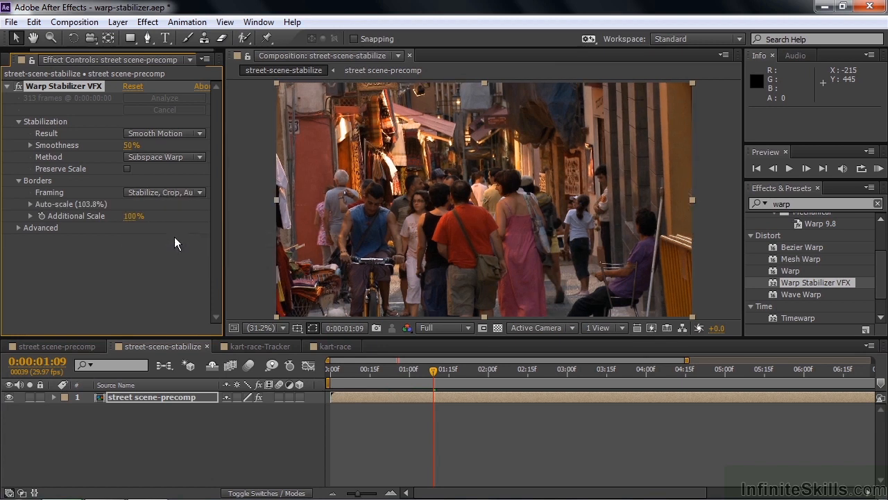
mouse_move(21, 236)
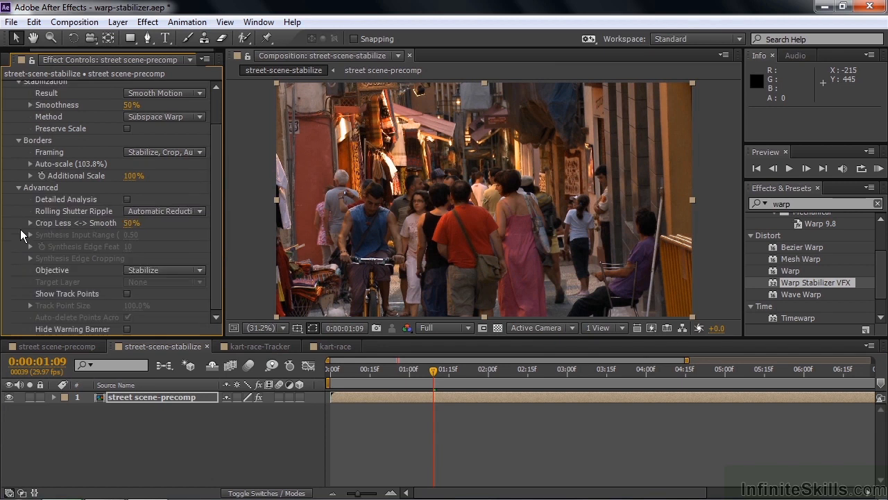
mouse_move(193, 291)
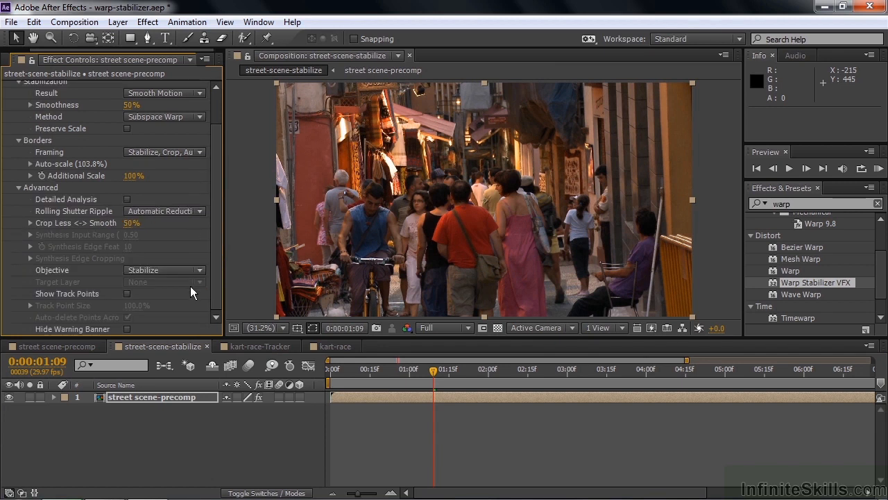
Step: Enable Show Track Points under Warp Stabilizer VFX Advanced options
click(127, 293)
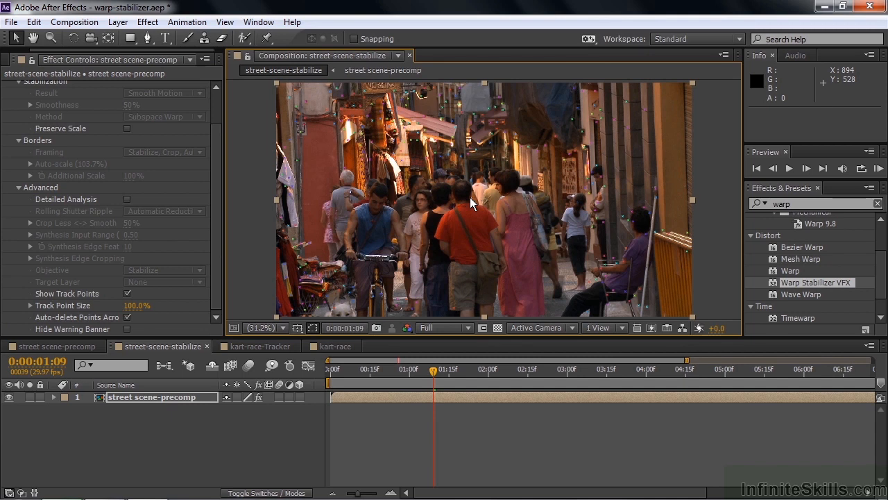
mouse_move(440, 368)
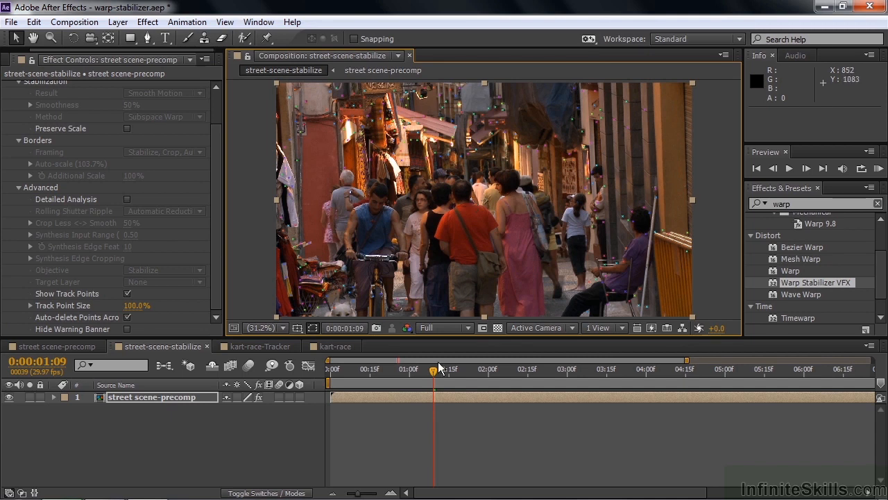
Step: Scrub through the street clip to review and remove unwanted track points
drag(433, 368, 454, 368)
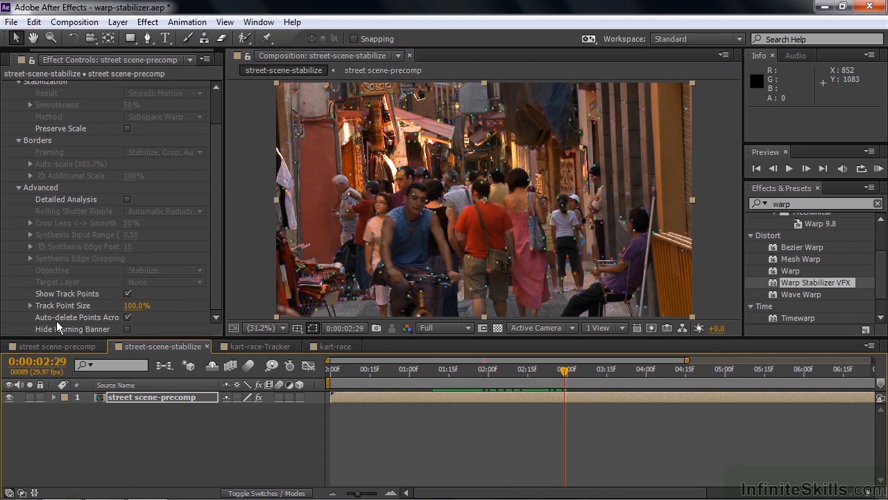
mouse_move(142, 321)
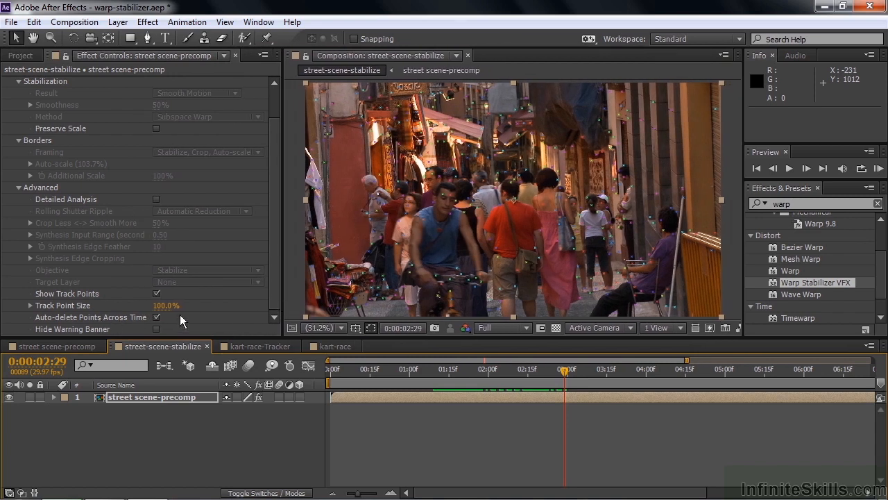
mouse_move(382, 187)
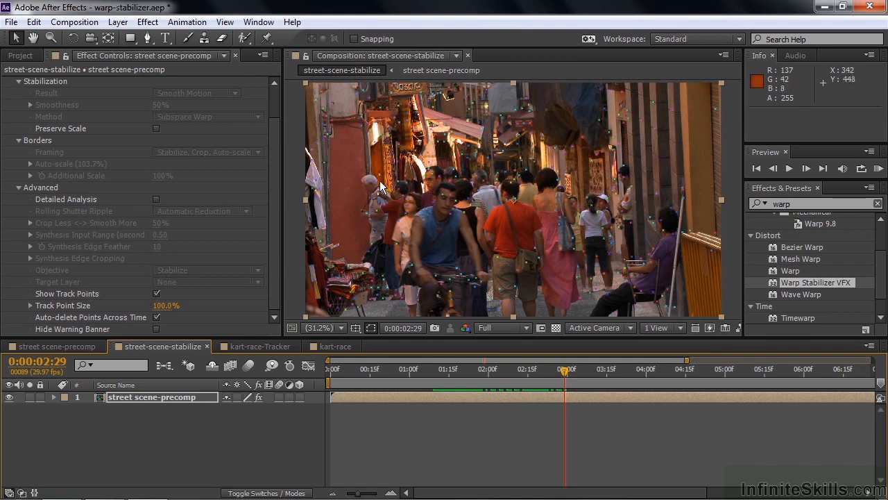
mouse_move(373, 173)
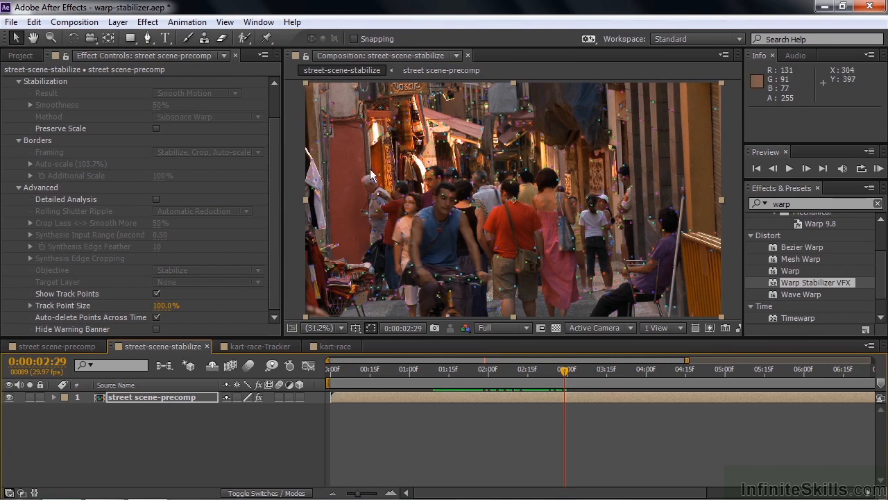
mouse_move(380, 194)
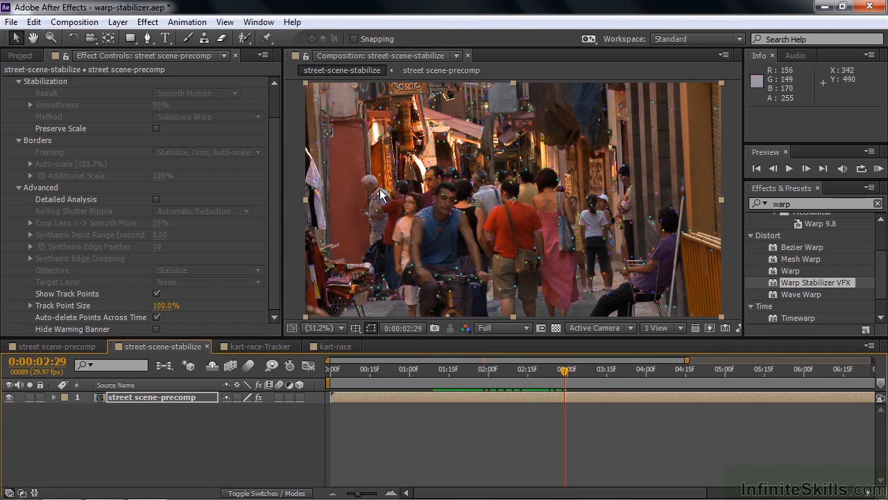
mouse_move(583, 184)
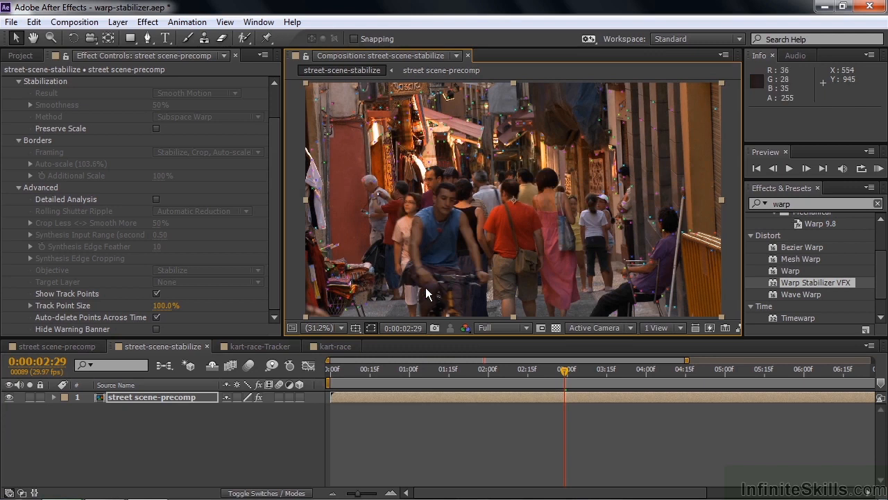
mouse_move(451, 300)
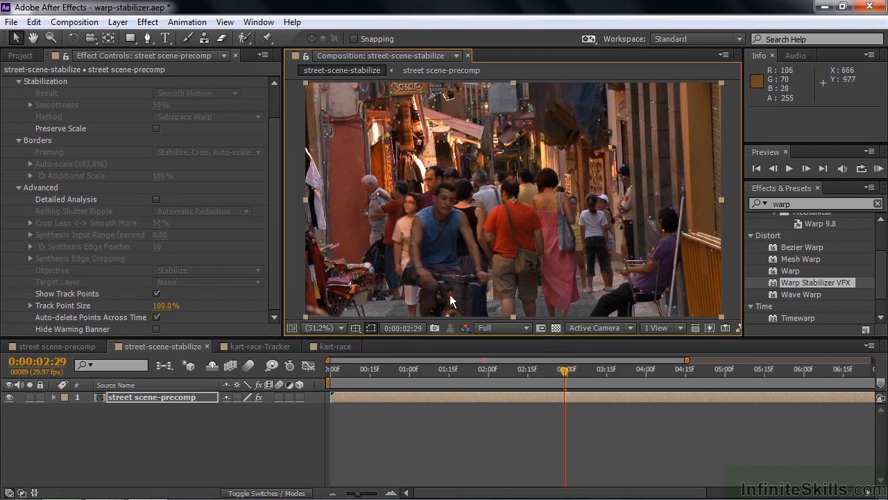
drag(565, 368, 555, 368)
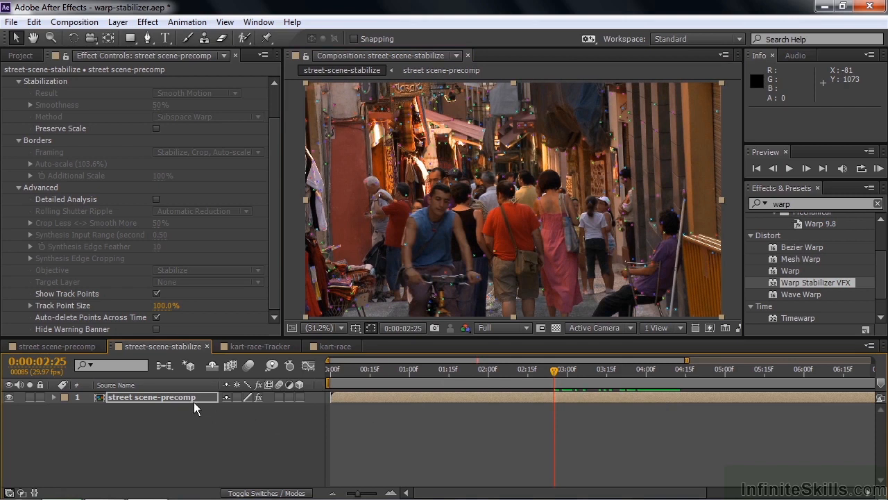
mouse_move(613, 195)
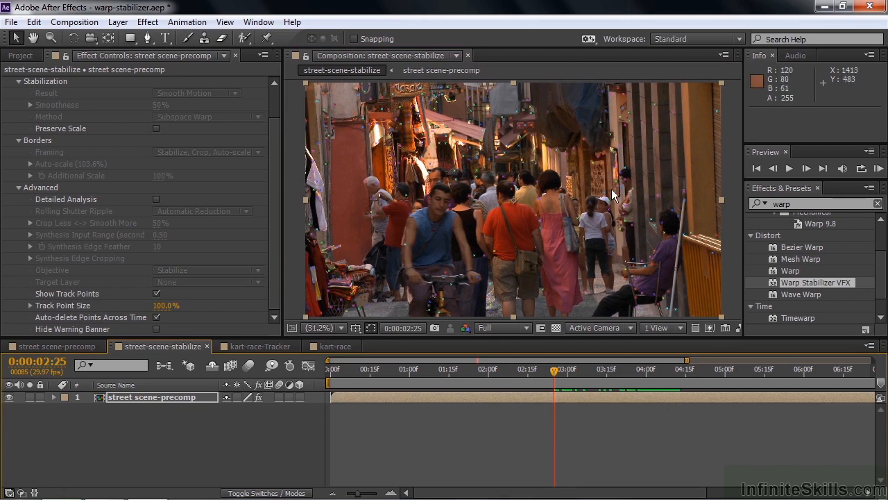
mouse_move(612, 320)
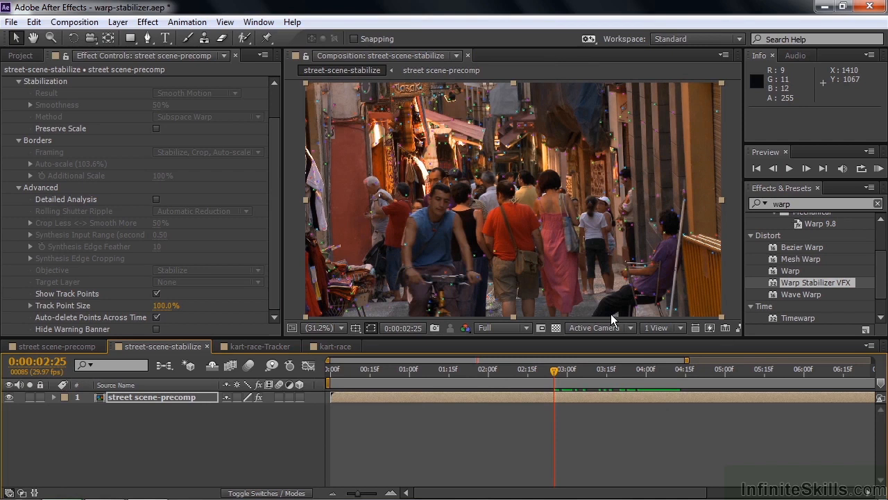
click(336, 368)
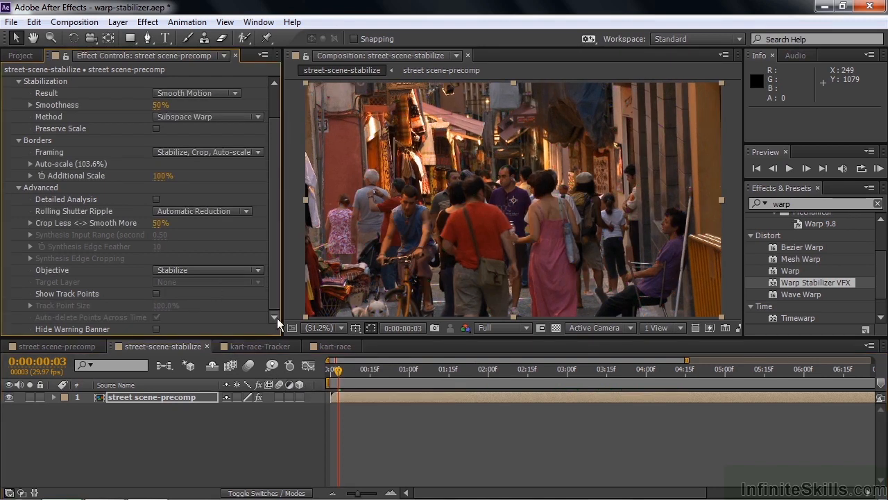
mouse_move(340, 375)
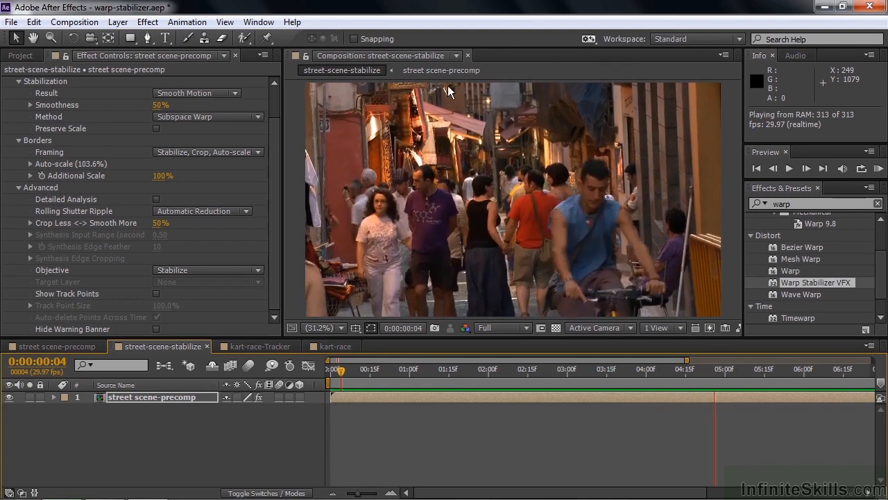
click(788, 168)
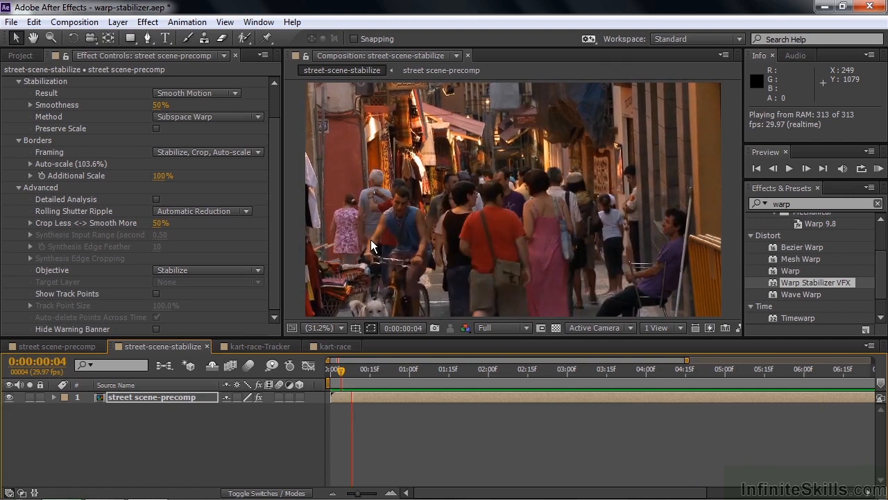
click(789, 168)
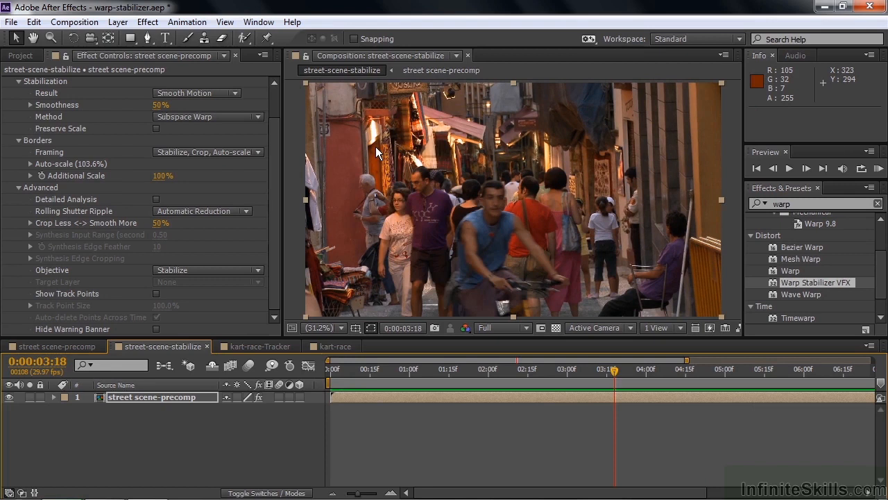
click(261, 345)
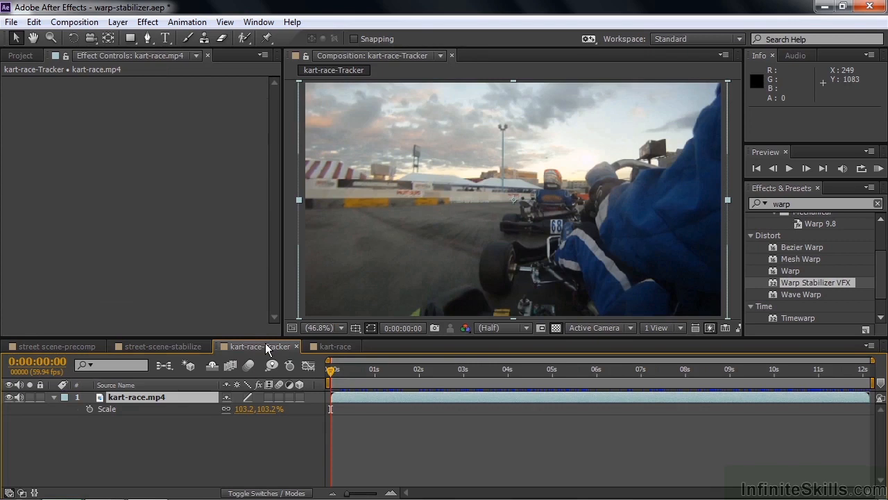
mouse_move(47, 97)
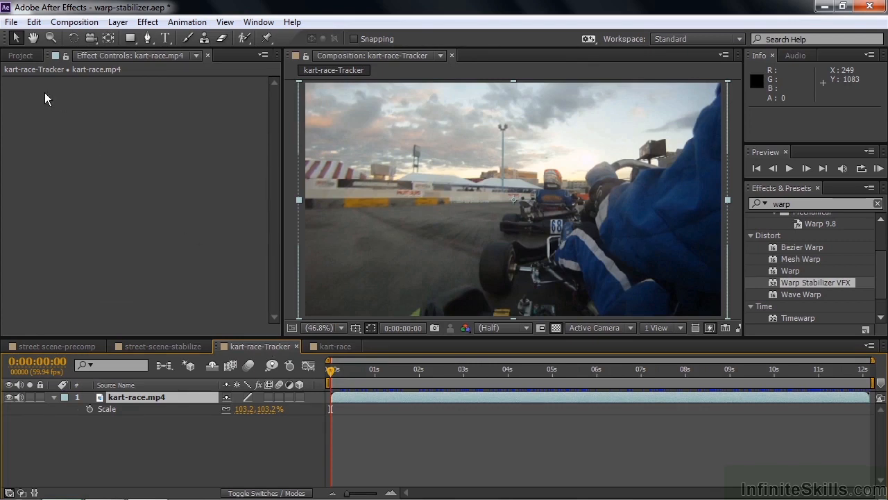
Step: Open kart-race.mp4 from the Project panel in the Footage viewer and preview it
click(21, 55)
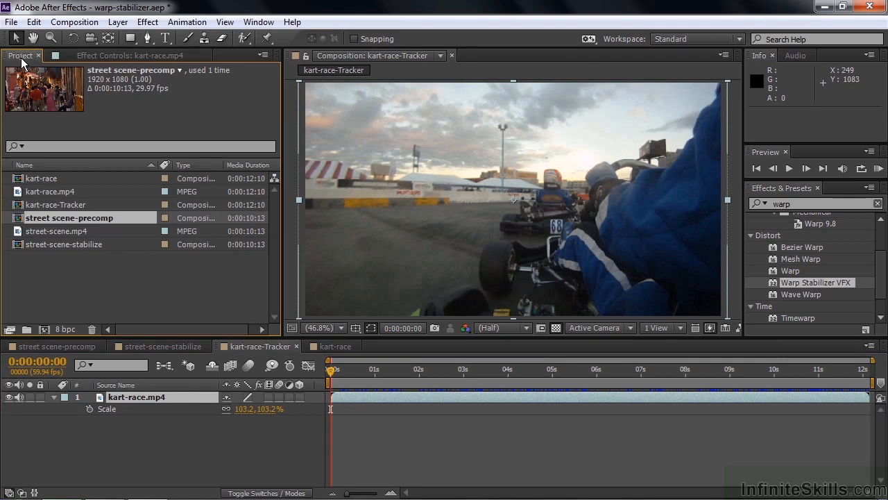
double_click(50, 190)
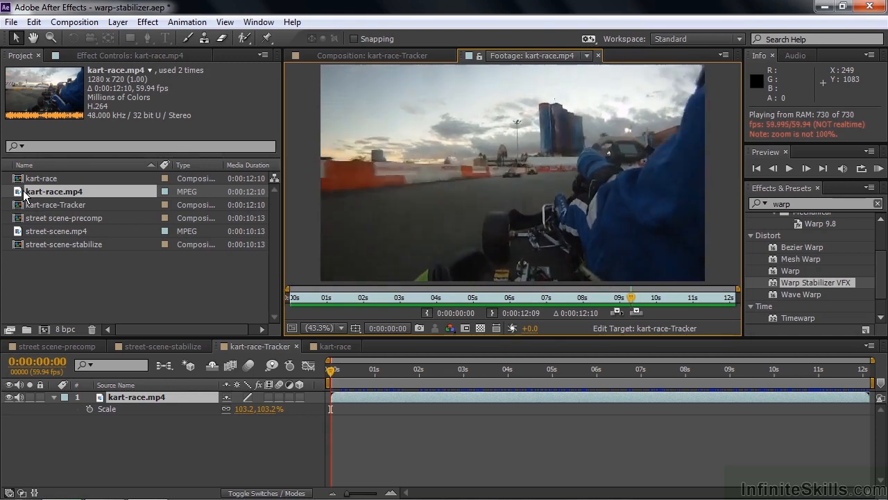
click(800, 368)
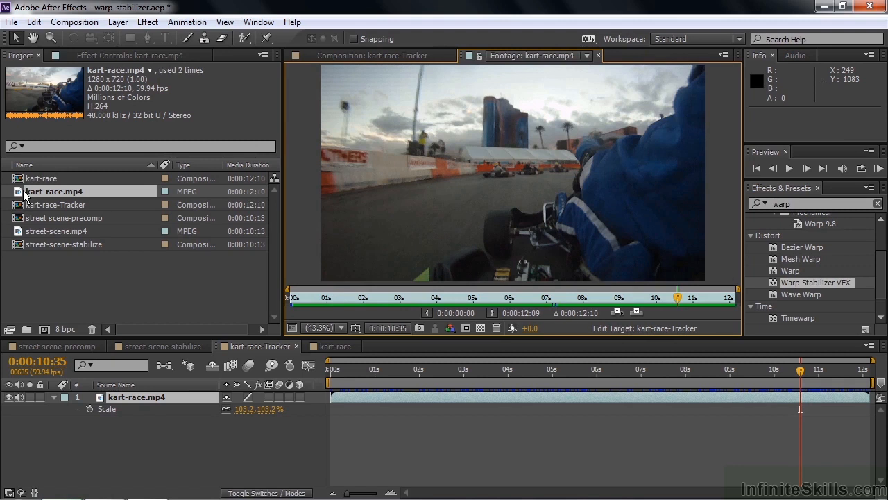
mouse_move(3, 134)
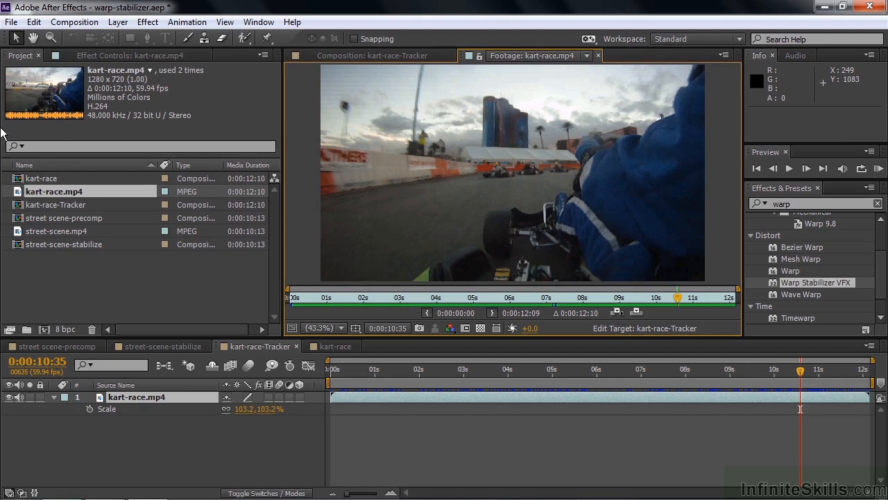
mouse_move(546, 245)
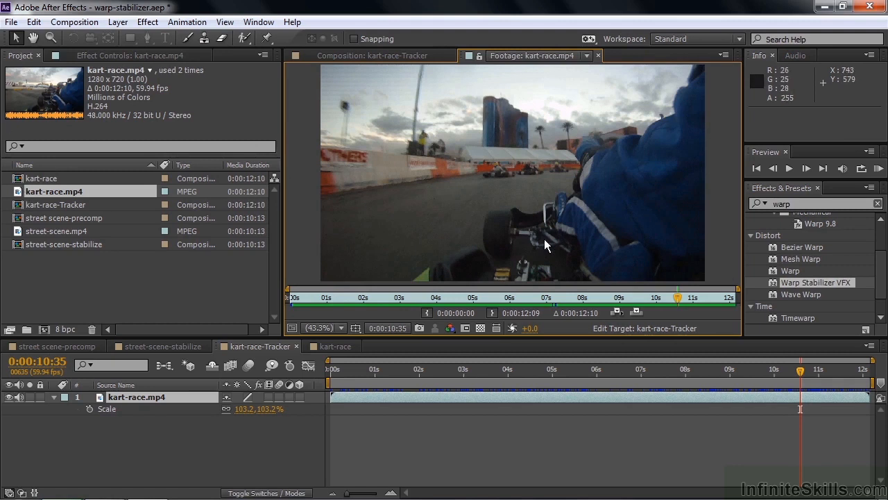
mouse_move(340, 372)
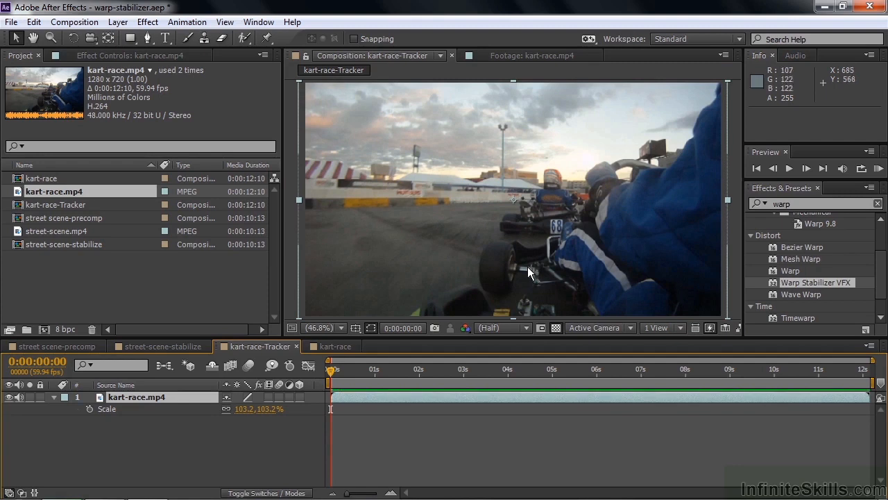
mouse_move(534, 273)
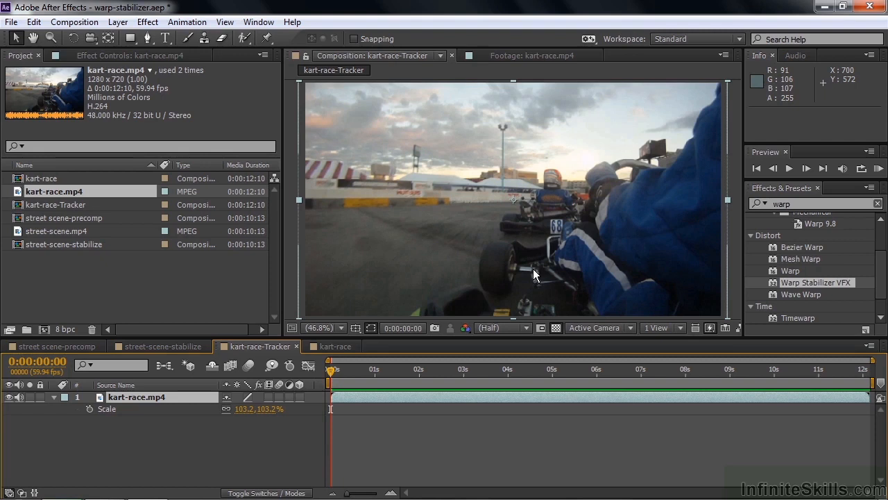
Step: Switch to the kart-race-Tracker composition viewer and preview it
click(789, 168)
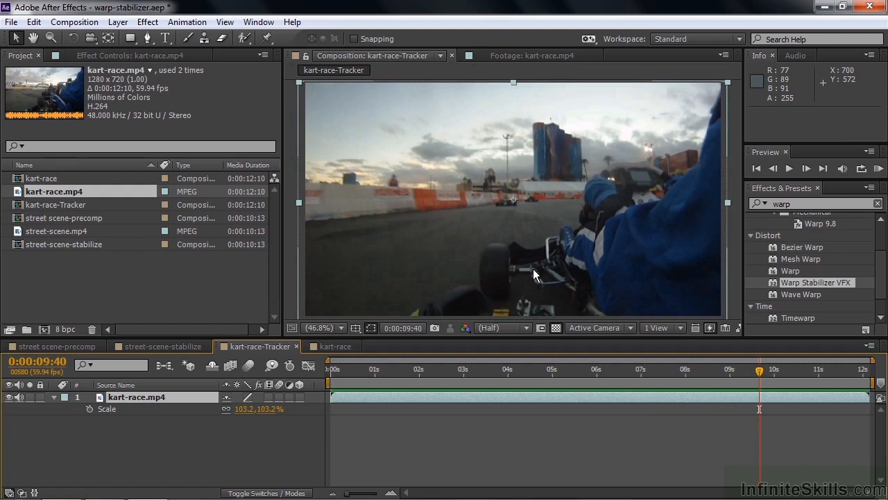
click(336, 346)
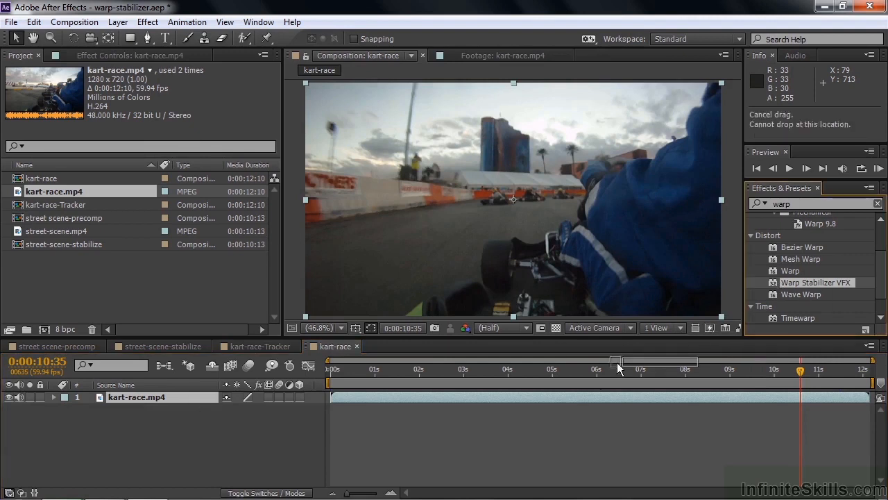
Step: Apply Warp Stabilizer VFX to the kart-race layer and enable Show Track Points
double_click(815, 283)
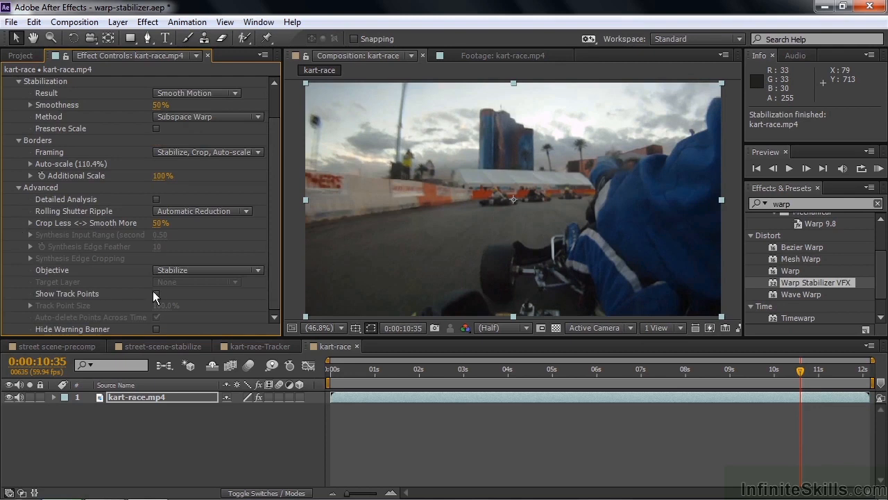
click(157, 292)
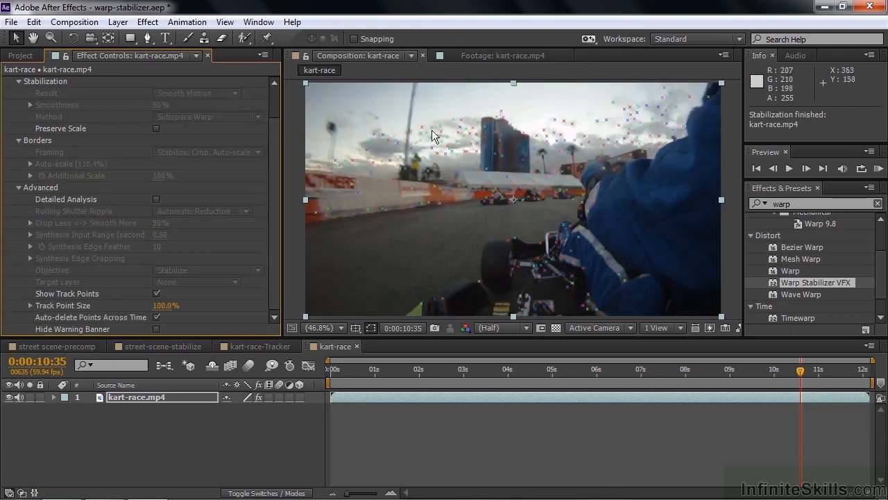
mouse_move(526, 203)
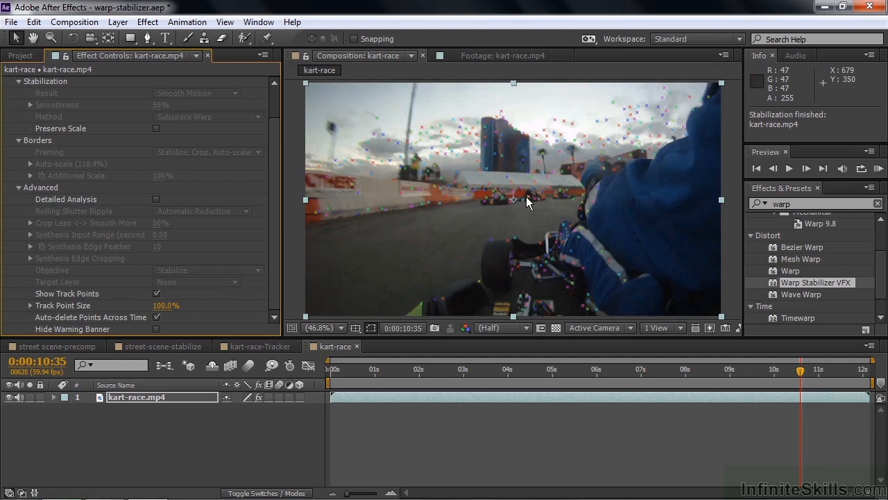
mouse_move(333, 225)
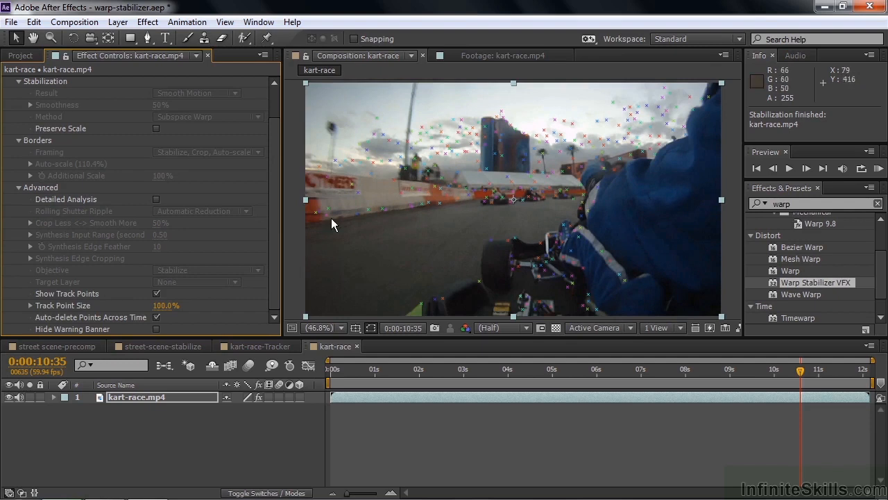
mouse_move(541, 274)
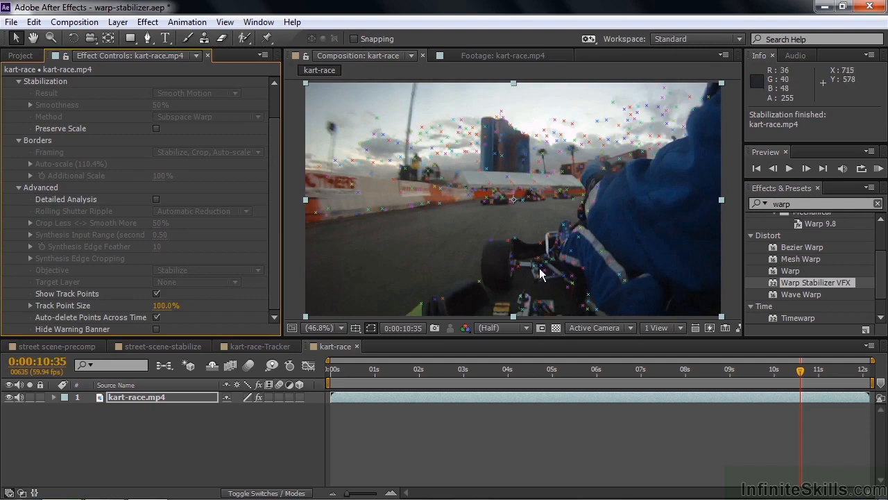
mouse_move(607, 194)
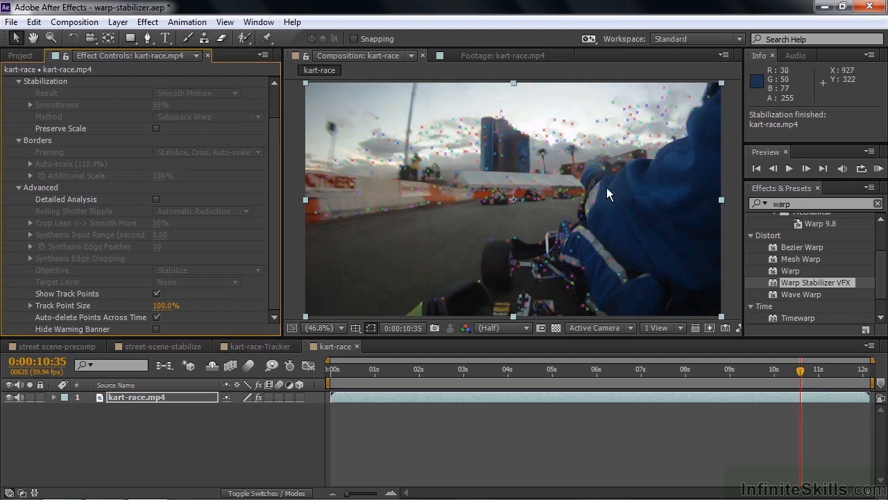
mouse_move(607, 198)
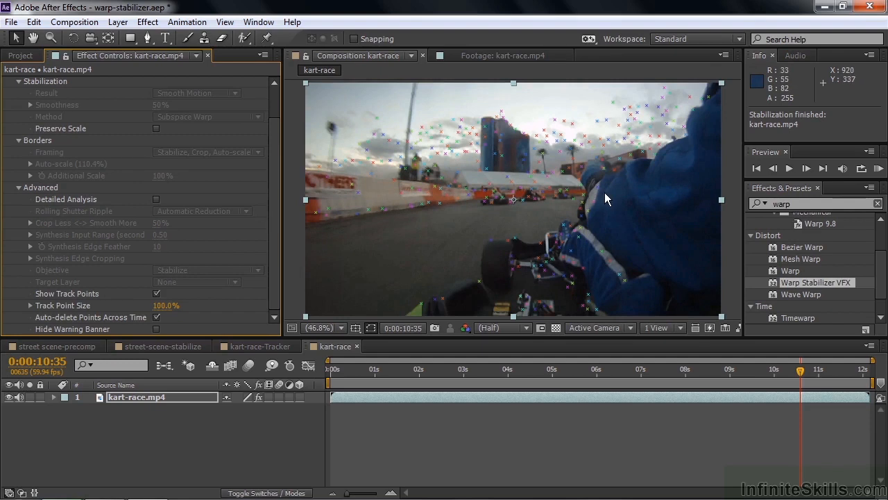
mouse_move(426, 240)
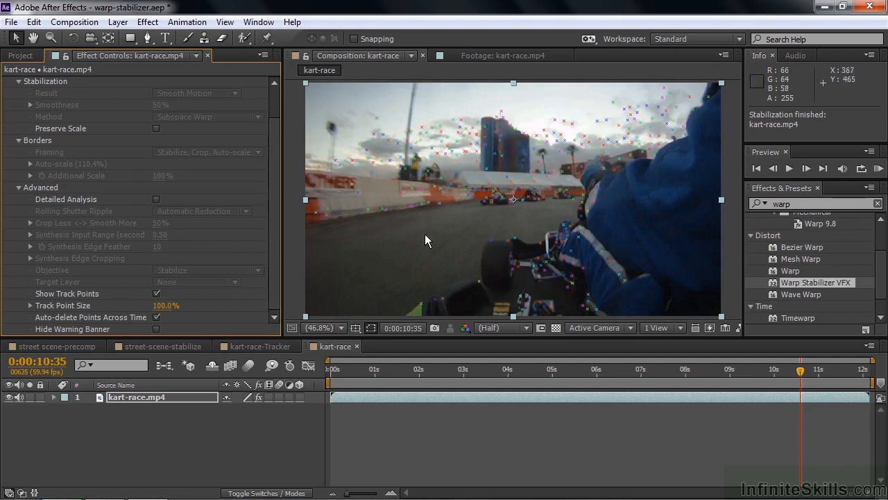
mouse_move(337, 132)
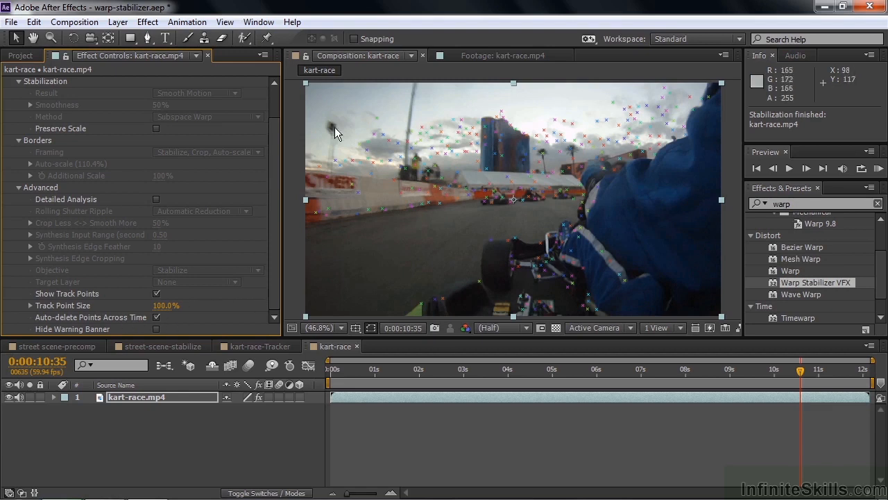
mouse_move(563, 242)
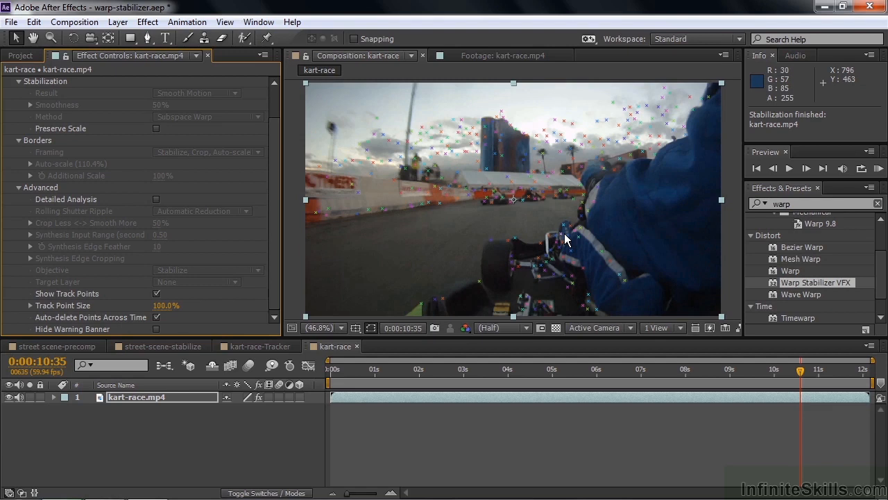
Step: Turn off Show Track Points and RAM-preview the stabilized kart-race footage
click(332, 368)
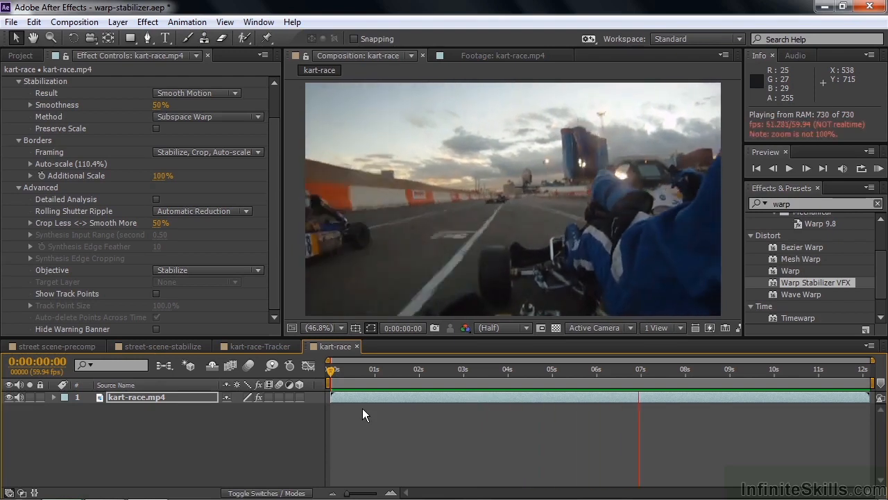
click(689, 368)
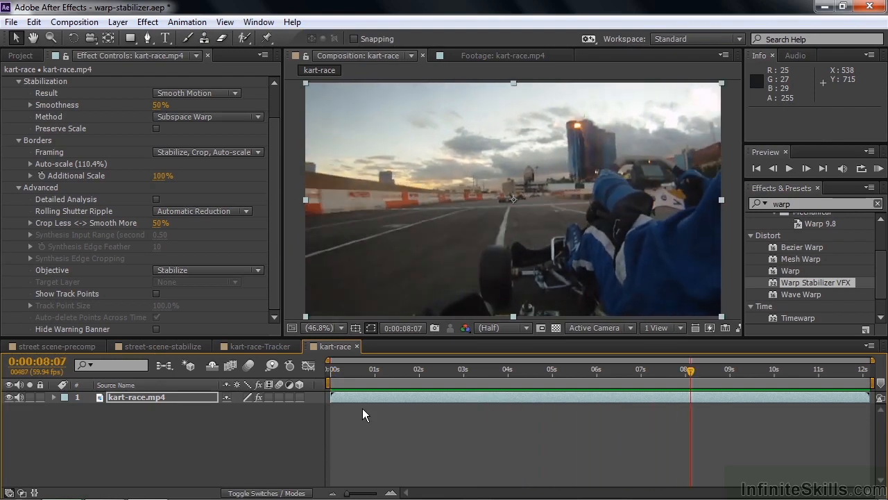